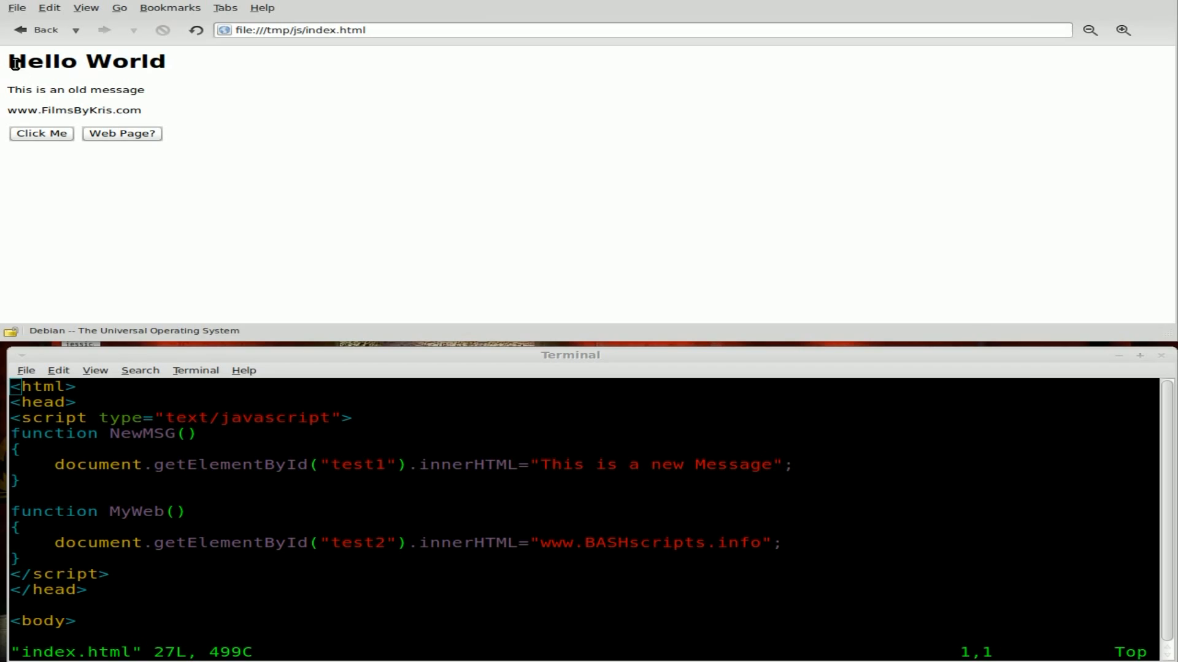
Try the existing page buttons to swap the message and address line, then reload to restore it.
double_click(84, 61)
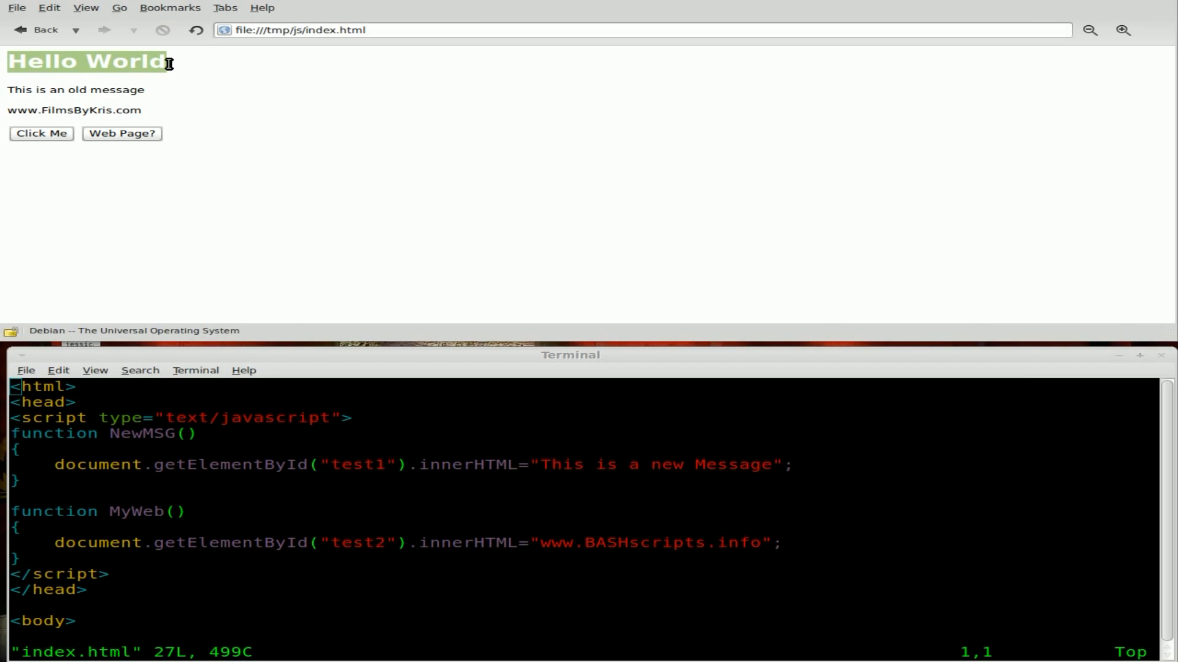
mouse_move(11, 95)
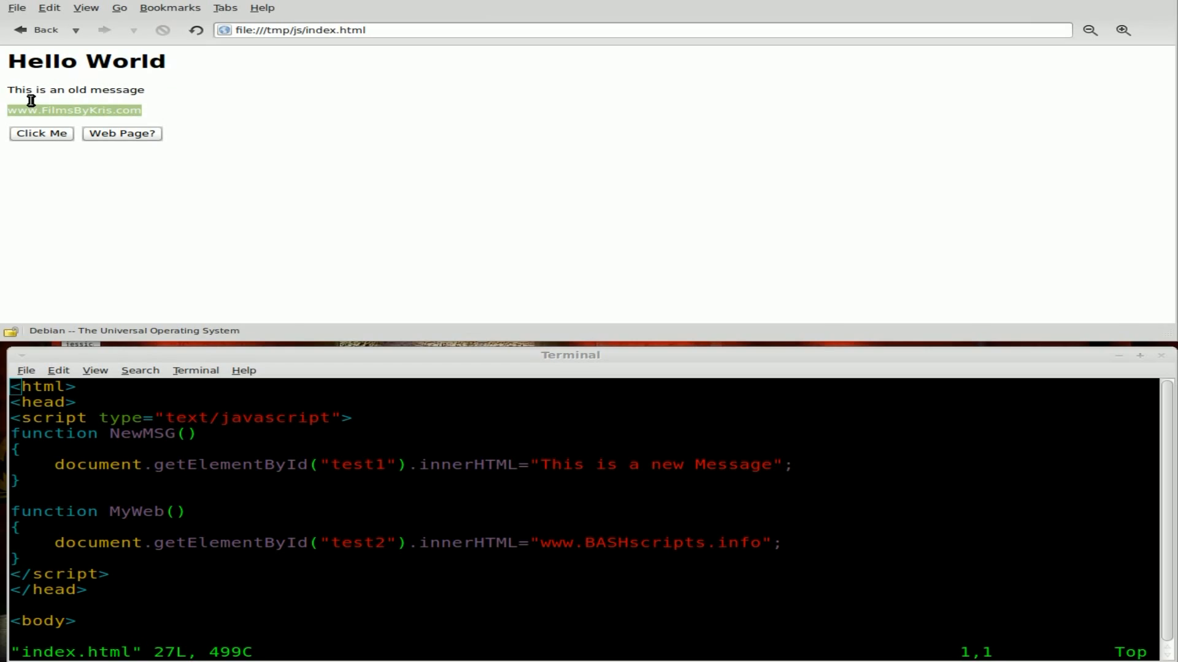
mouse_move(192, 113)
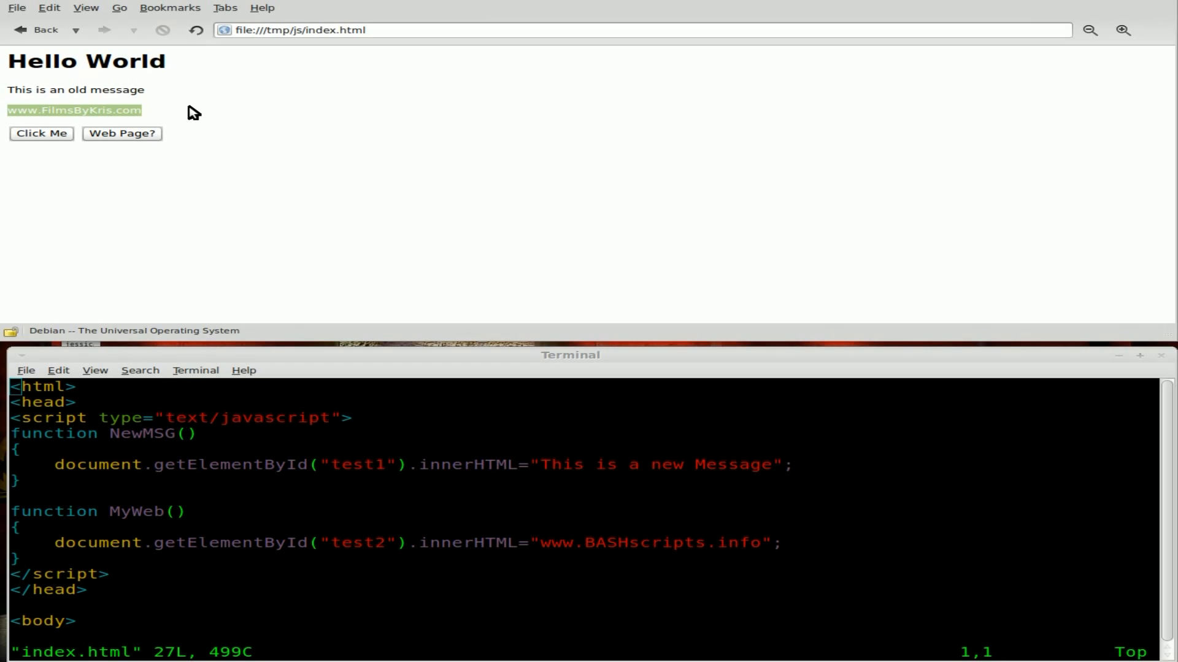
left_click(42, 133)
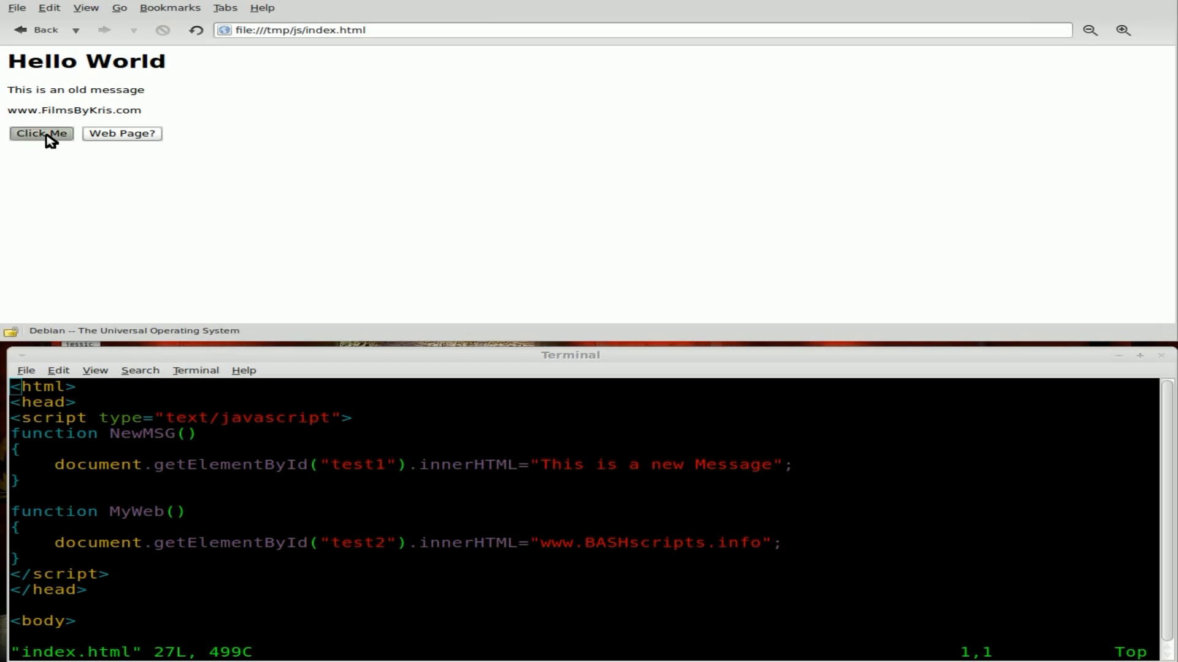
left_click(42, 132)
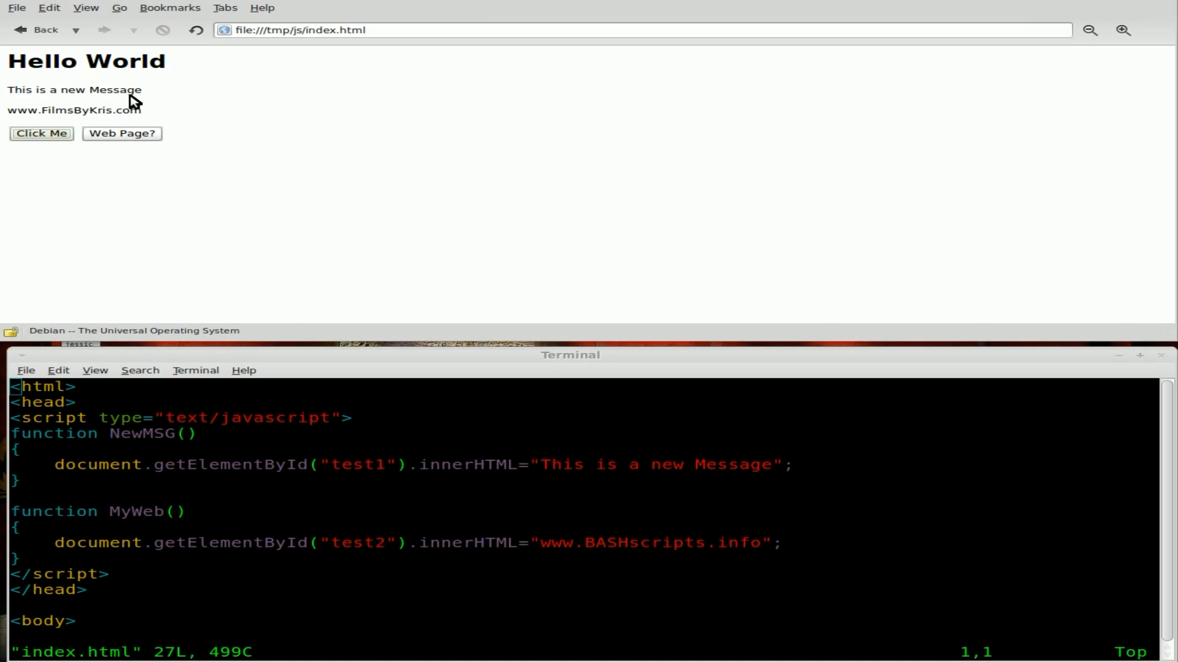
mouse_move(116, 148)
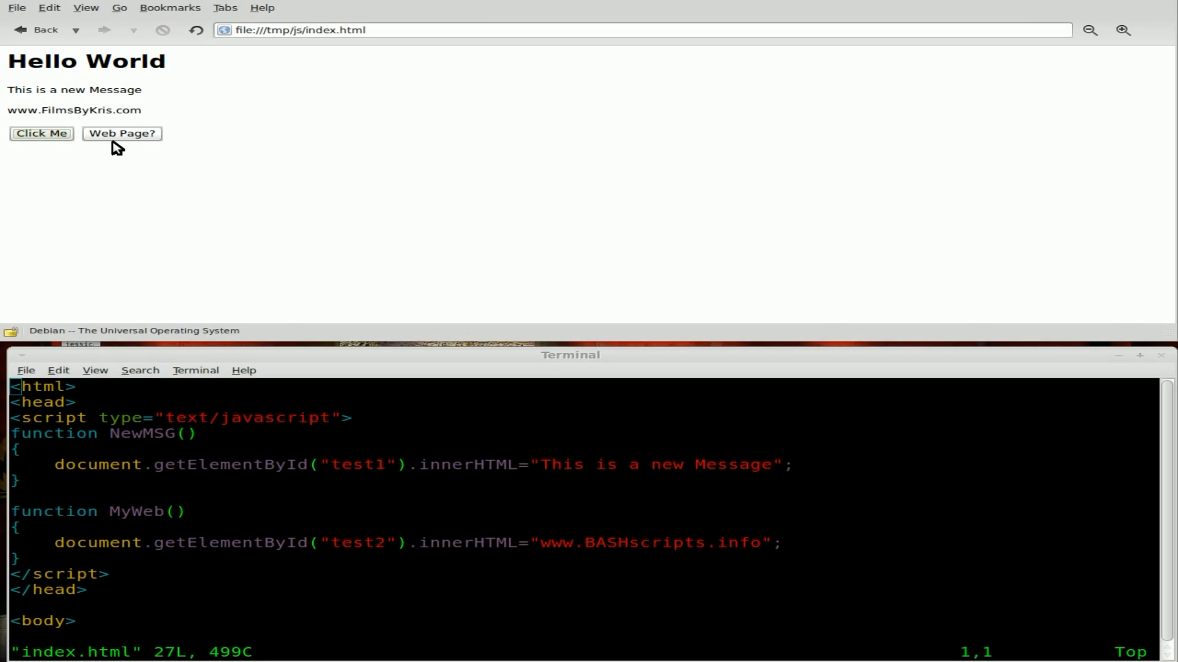
mouse_move(66, 117)
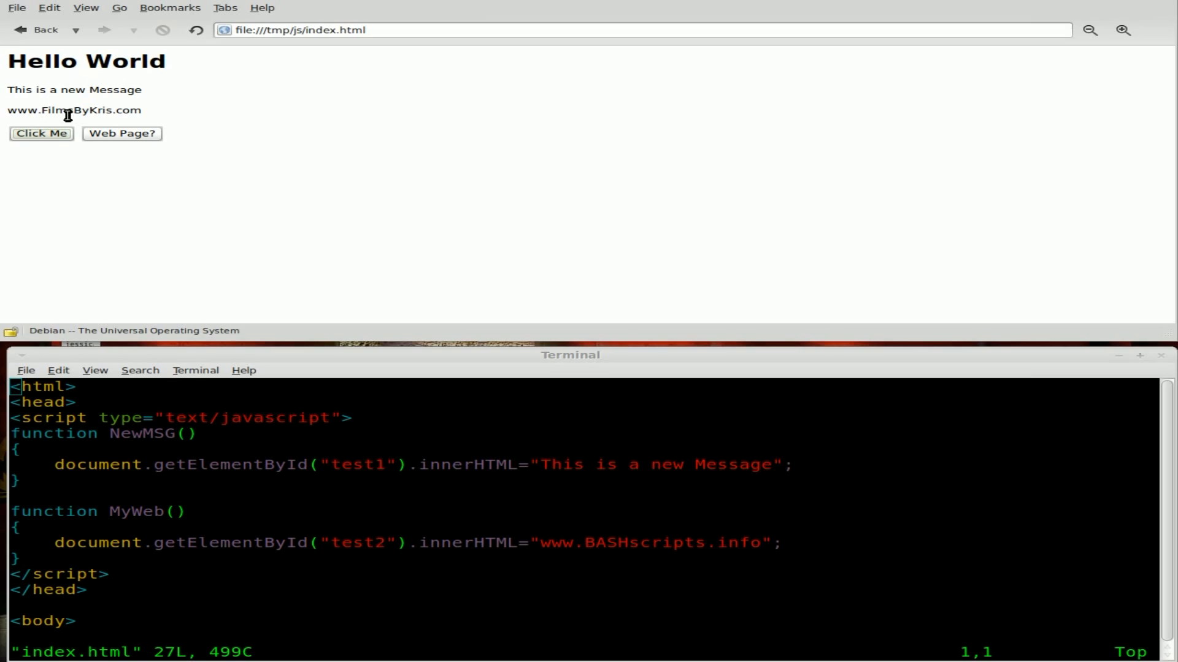
left_click(121, 133)
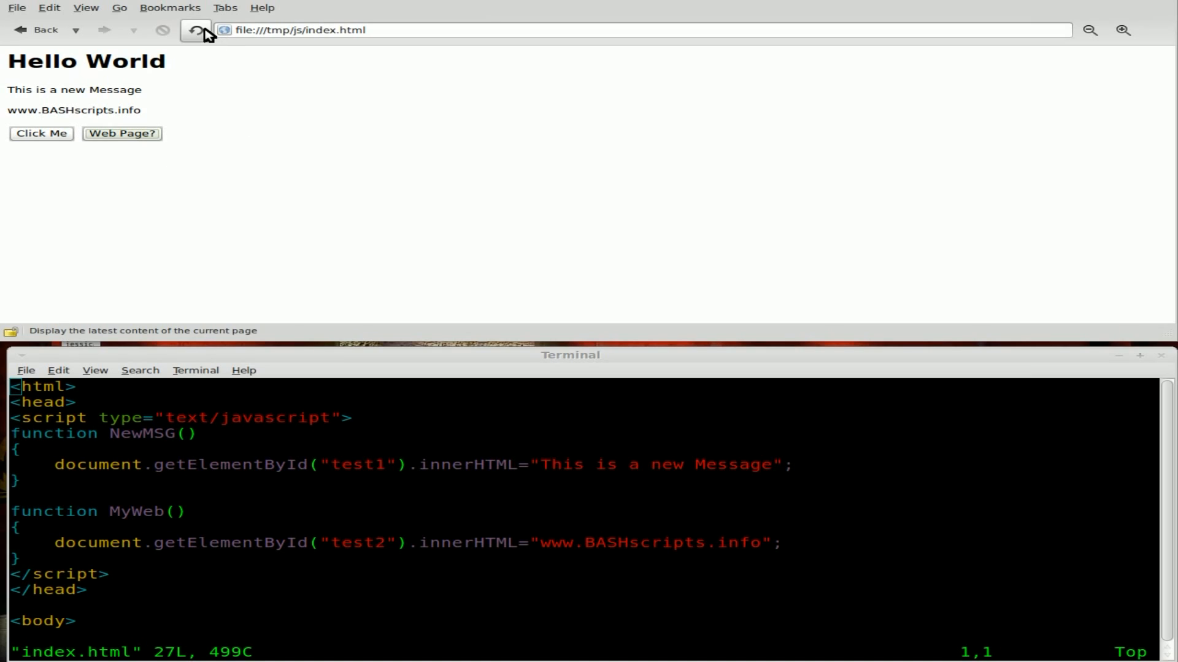
left_click(195, 29)
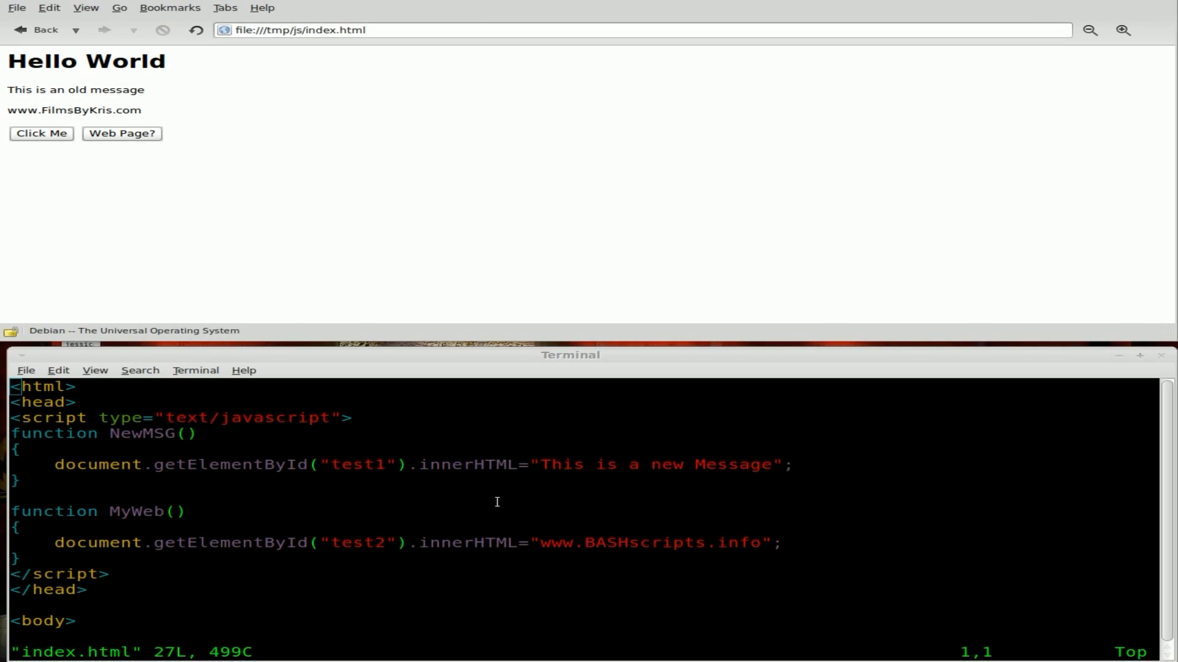
Replace the test1 paragraph with <img src="data/tux1.png" id="image1">.
double_click(464, 463)
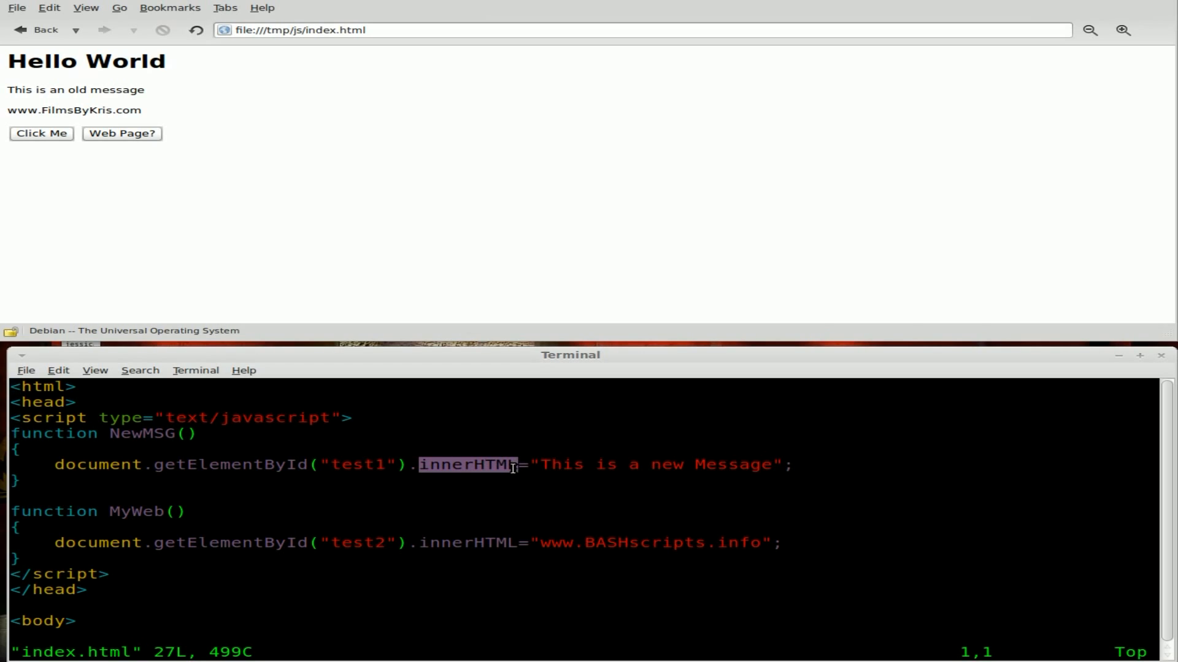
mouse_move(604, 490)
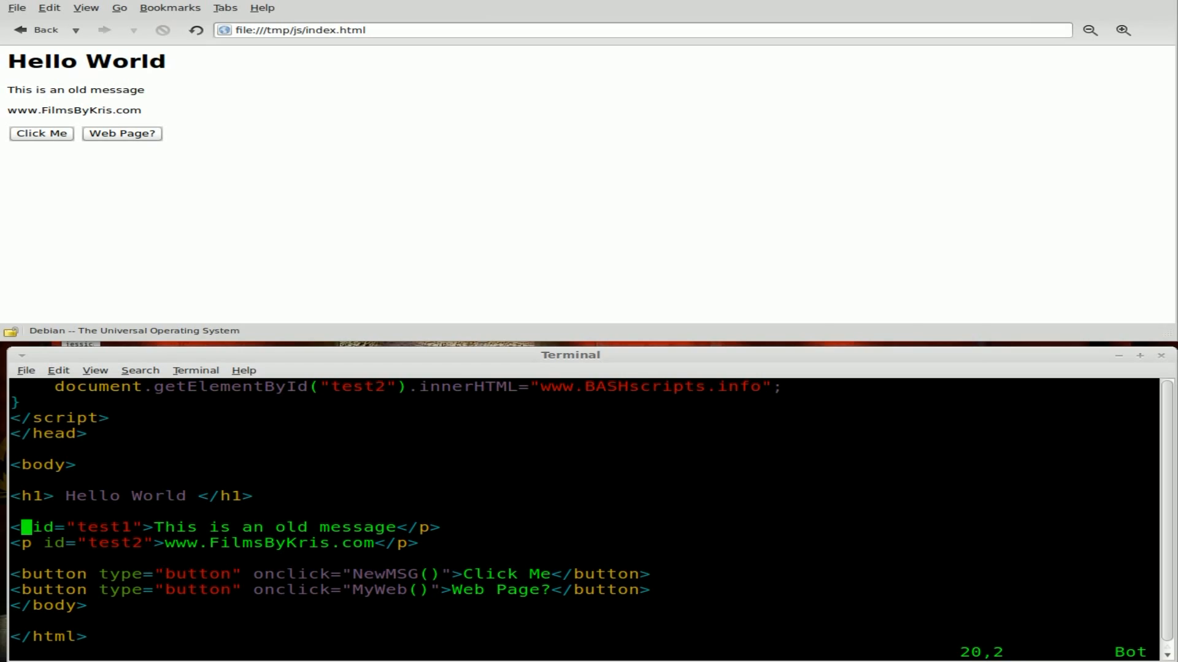
type("ma")
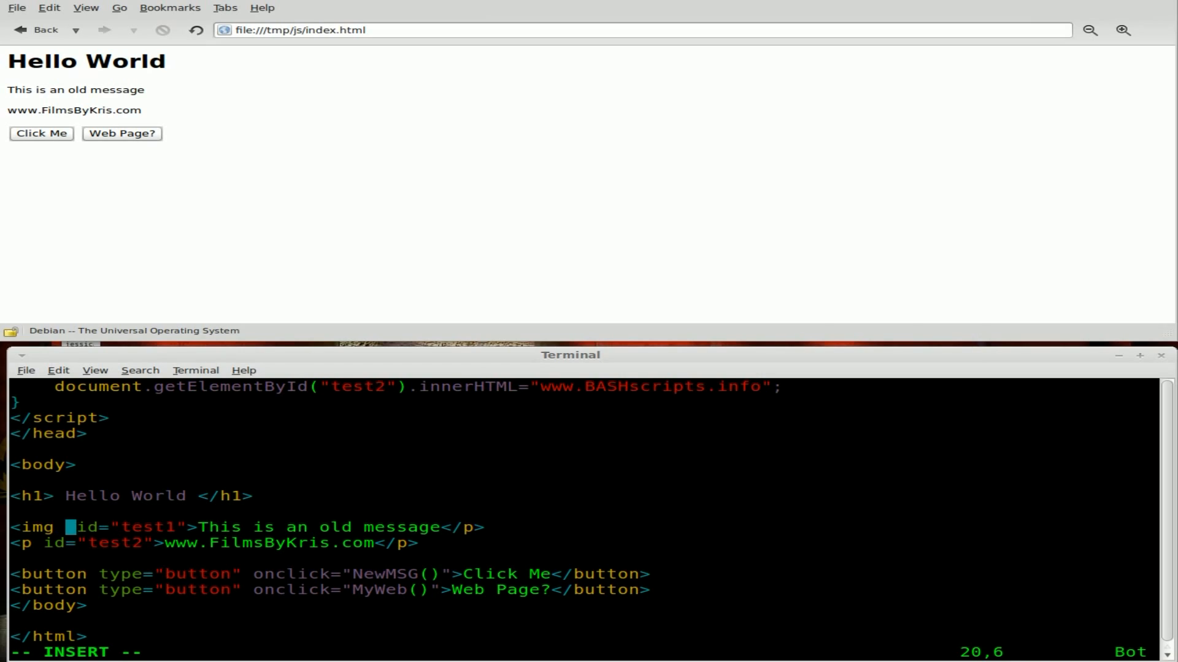
type("s")
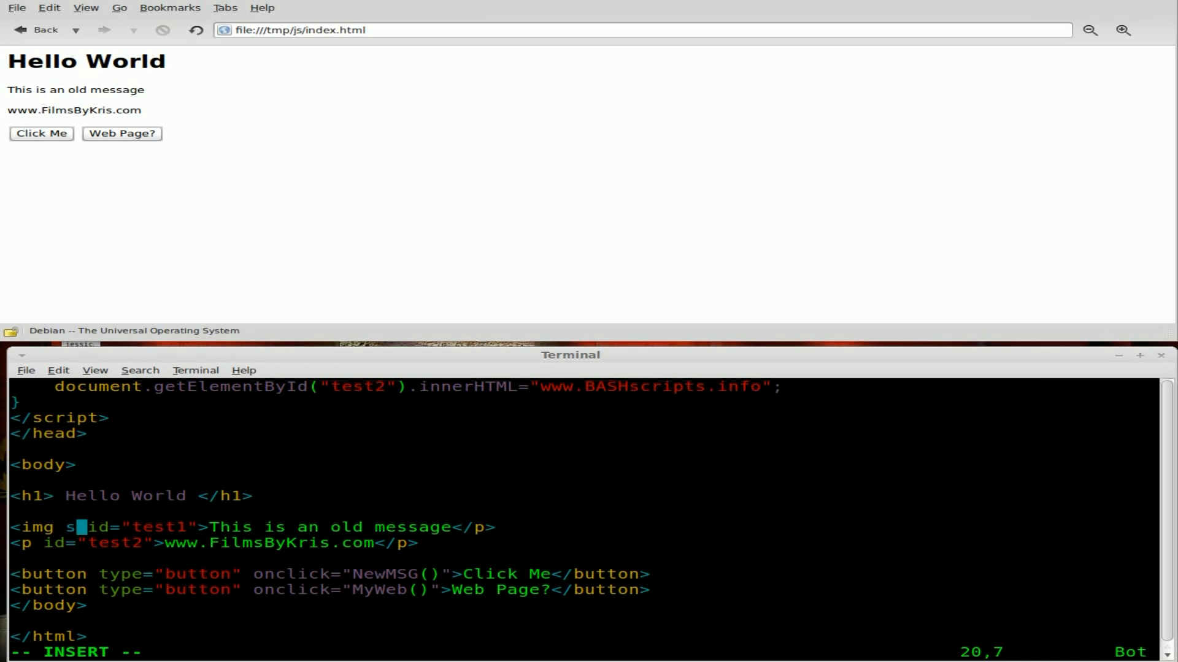
type("rc=\"")
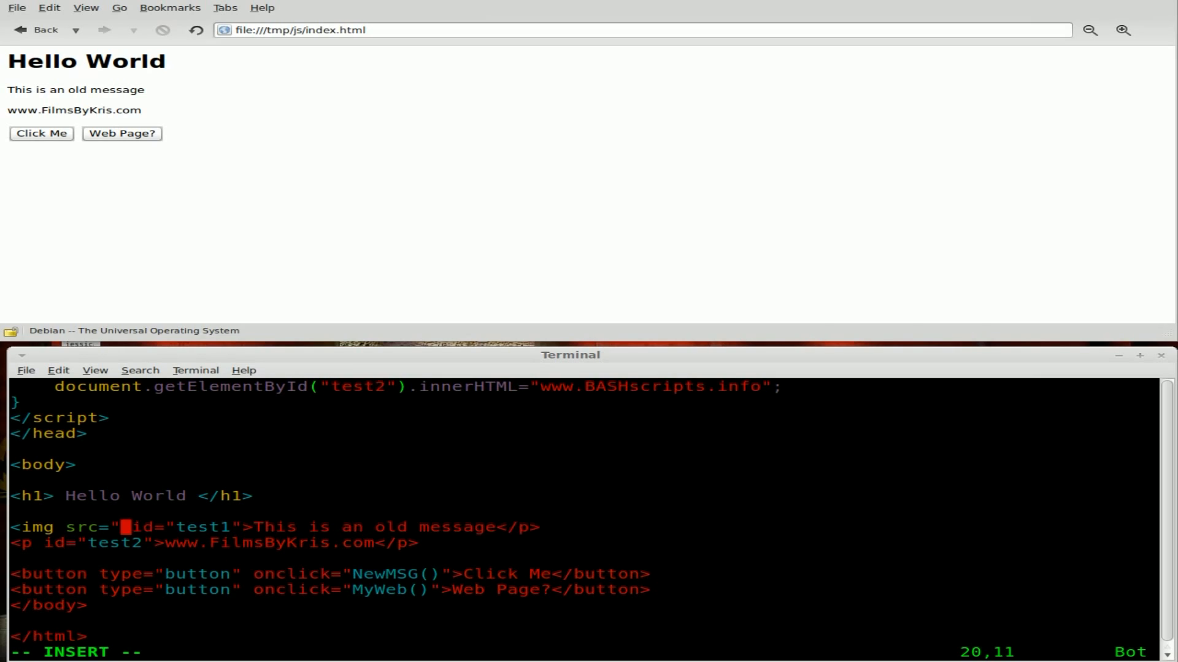
type("data/")
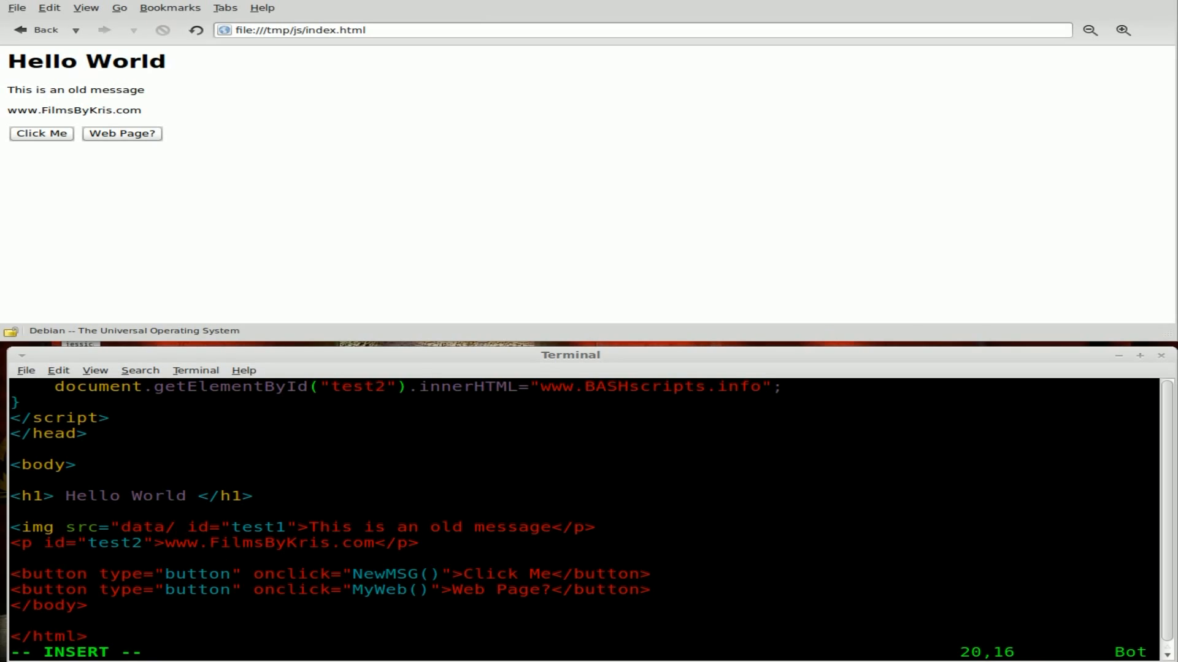
type("tux")
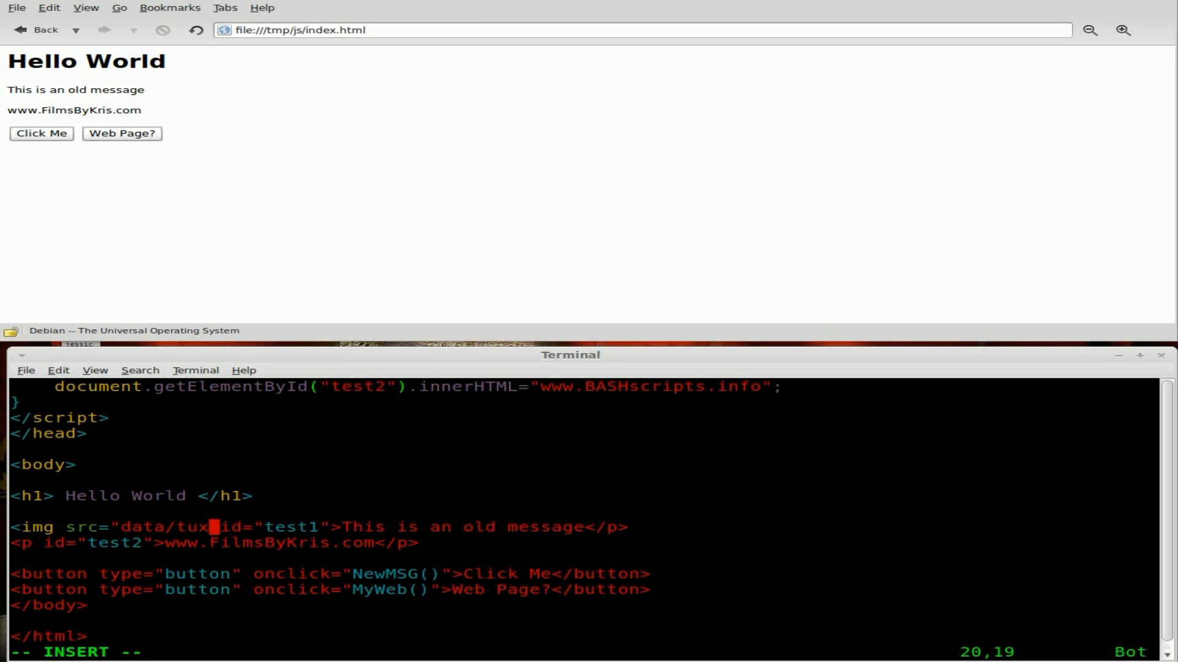
type("1.")
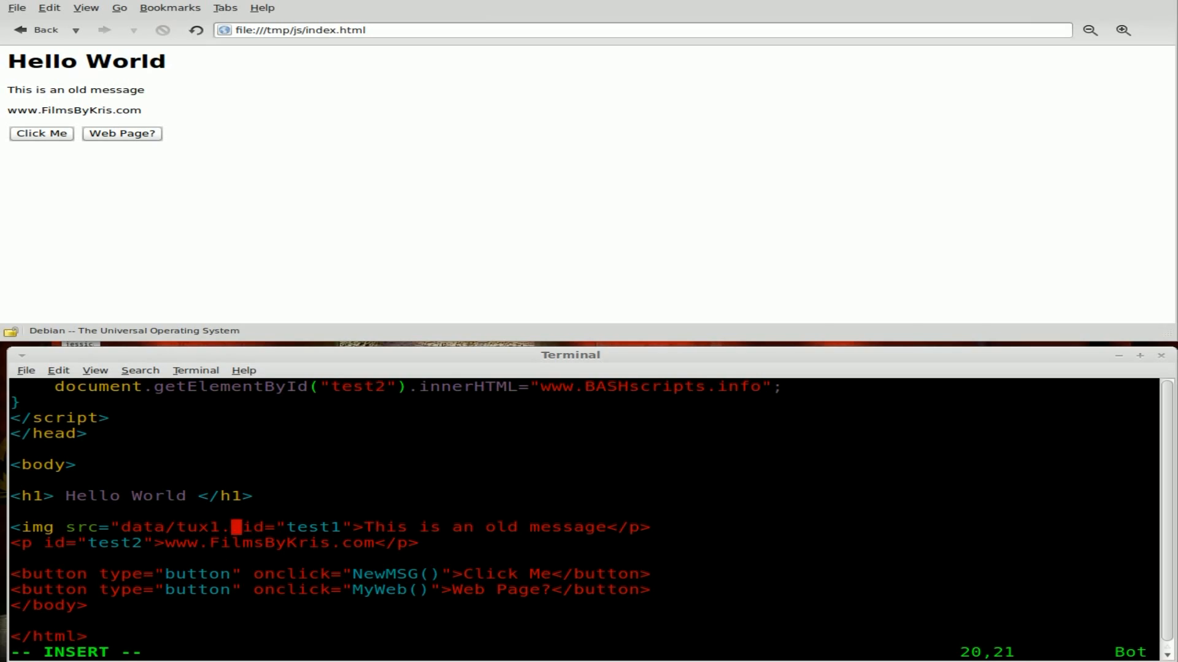
type("png\" id=\"1\">")
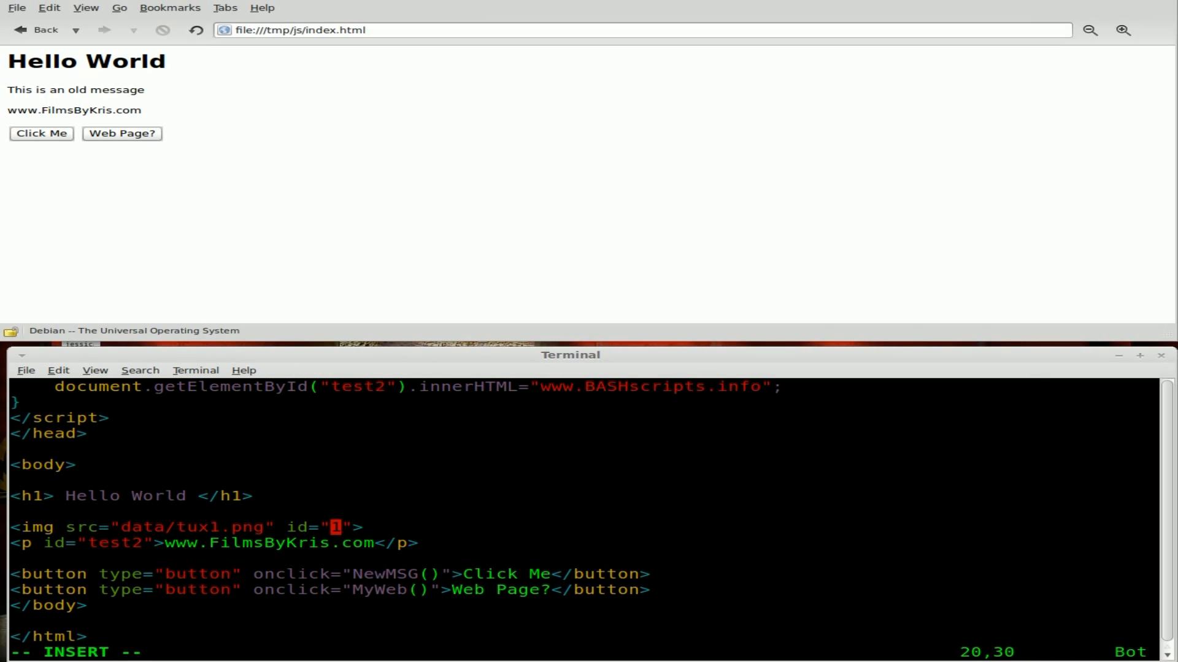
type("image")
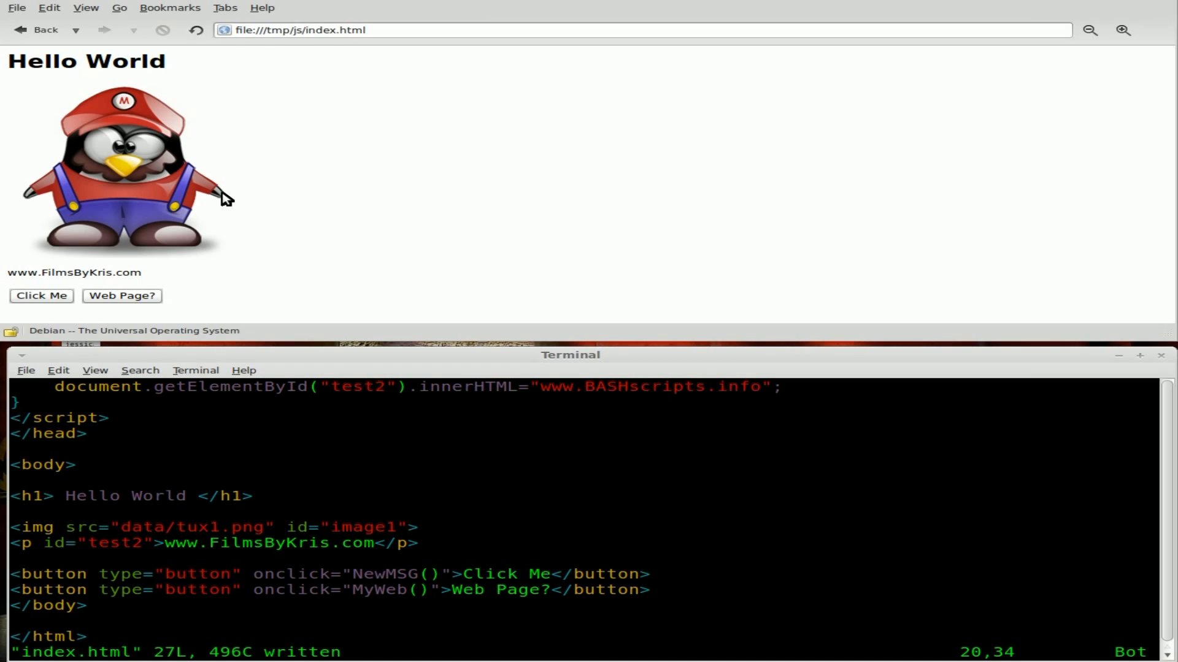
mouse_move(199, 223)
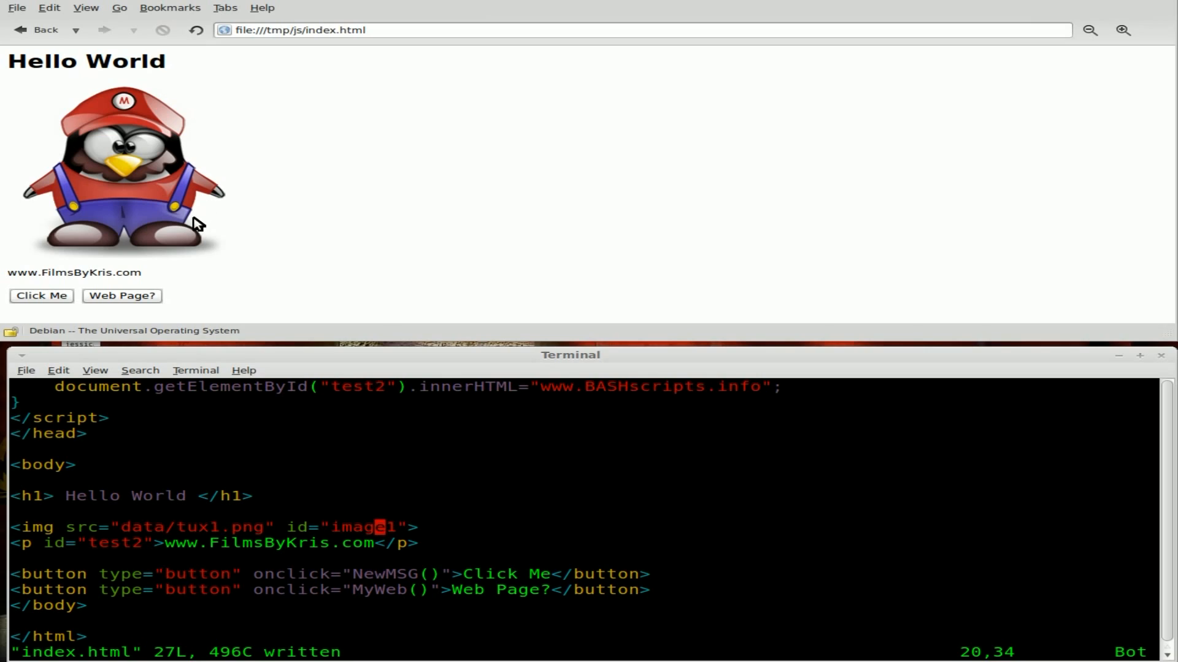
Check the Web Page? button shows BASHscripts.info under the Tux image, then review the source in Vim.
left_click(41, 296)
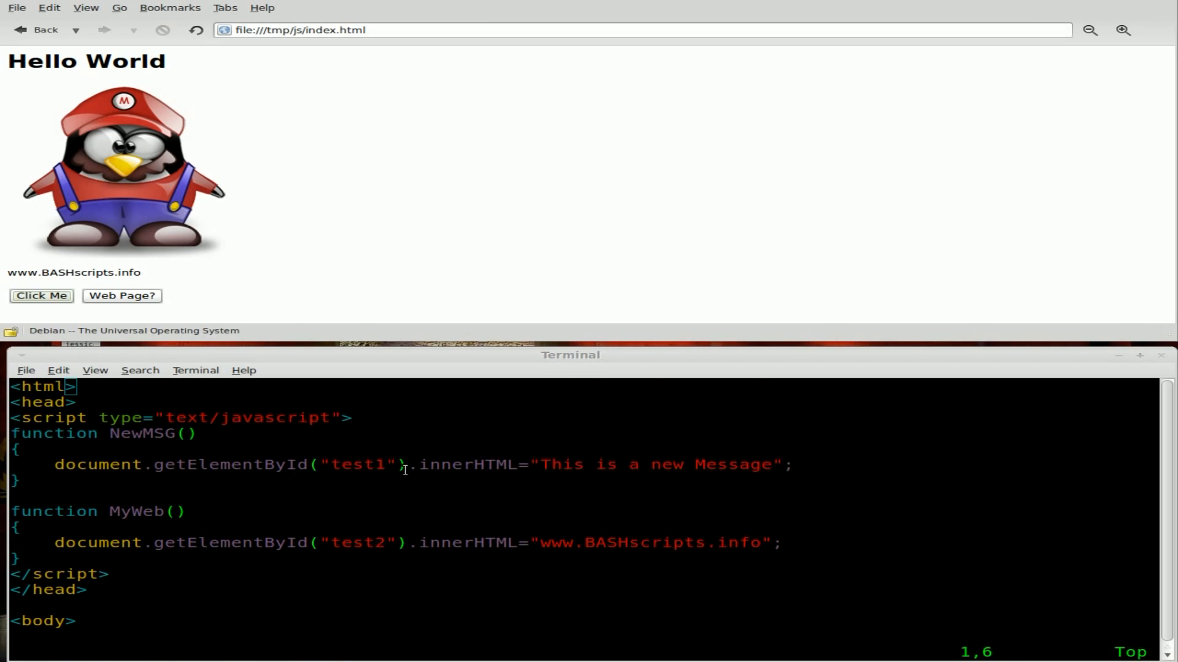
double_click(357, 464)
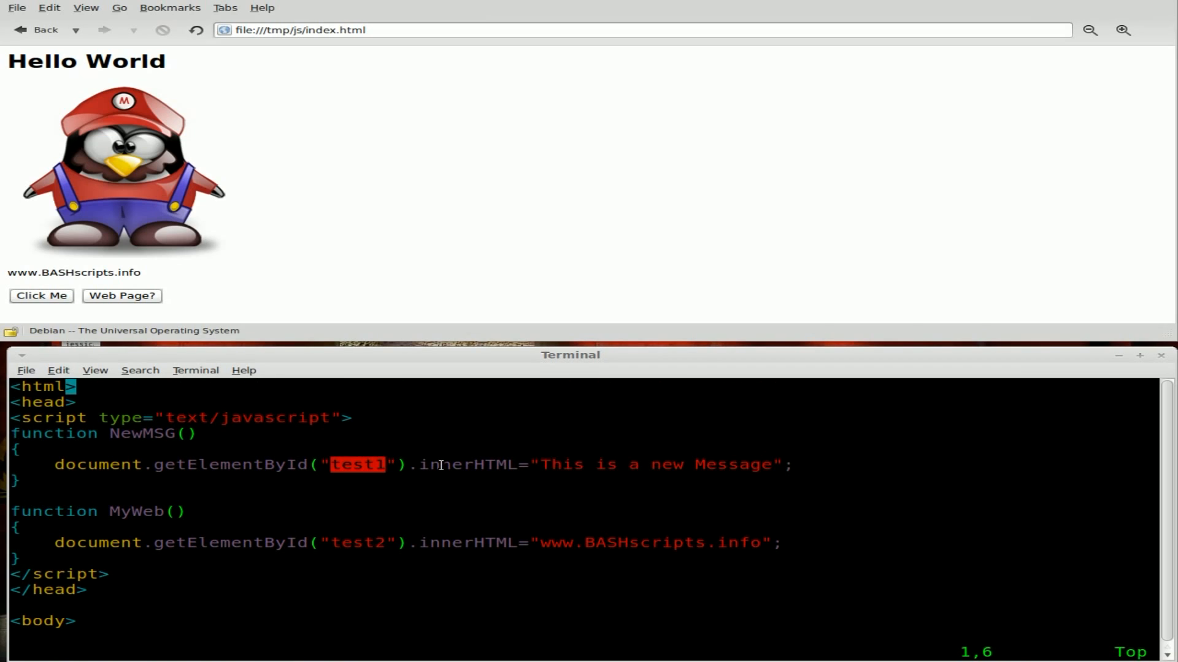
scroll("down", 3)
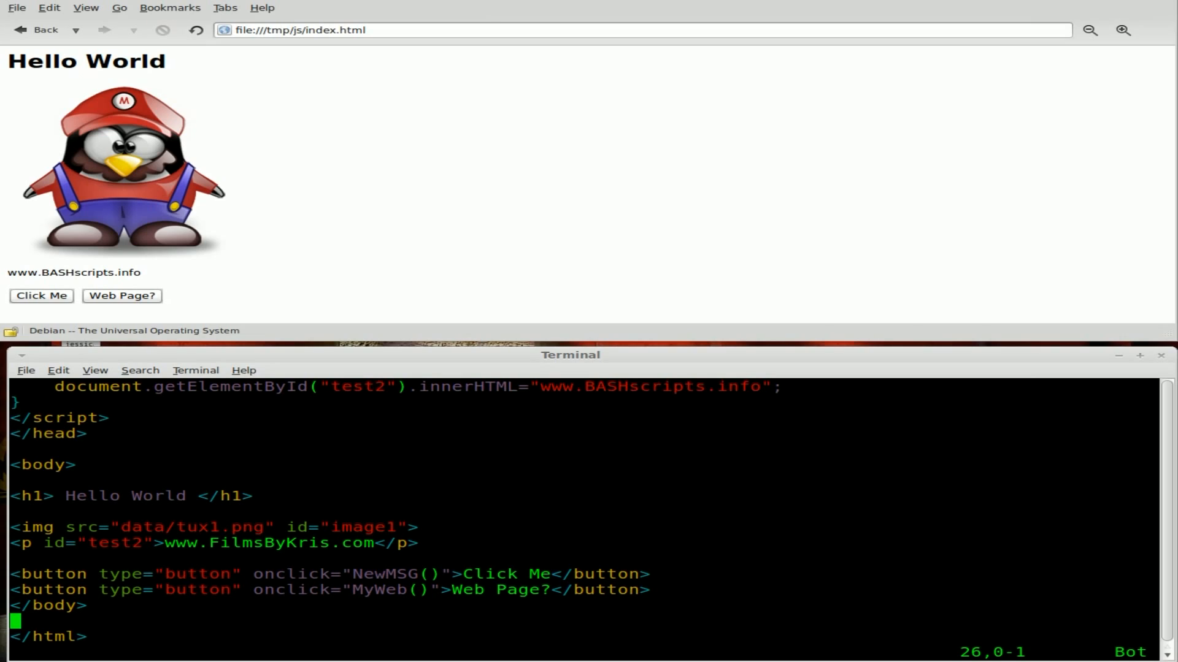
Replace the first button's Click Me caption with Change Image.
left_click(379, 574)
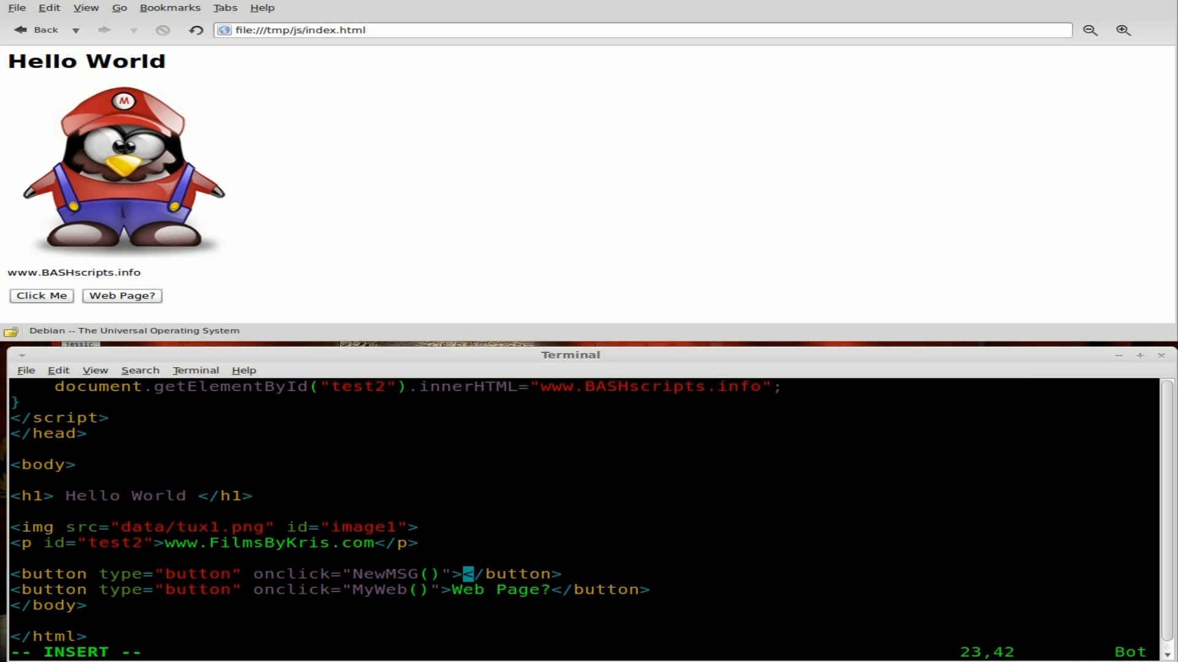
type("Change I")
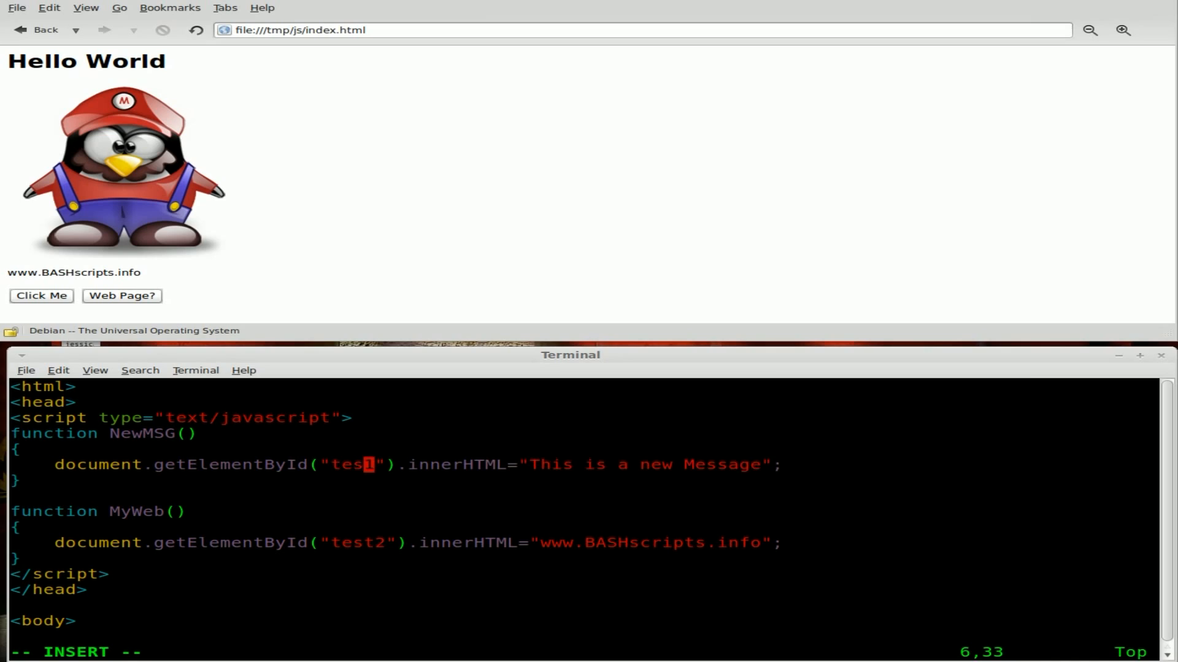
Make NewMSG set image1's src to data/tux3.png and save index.html with :w.
type("image1")
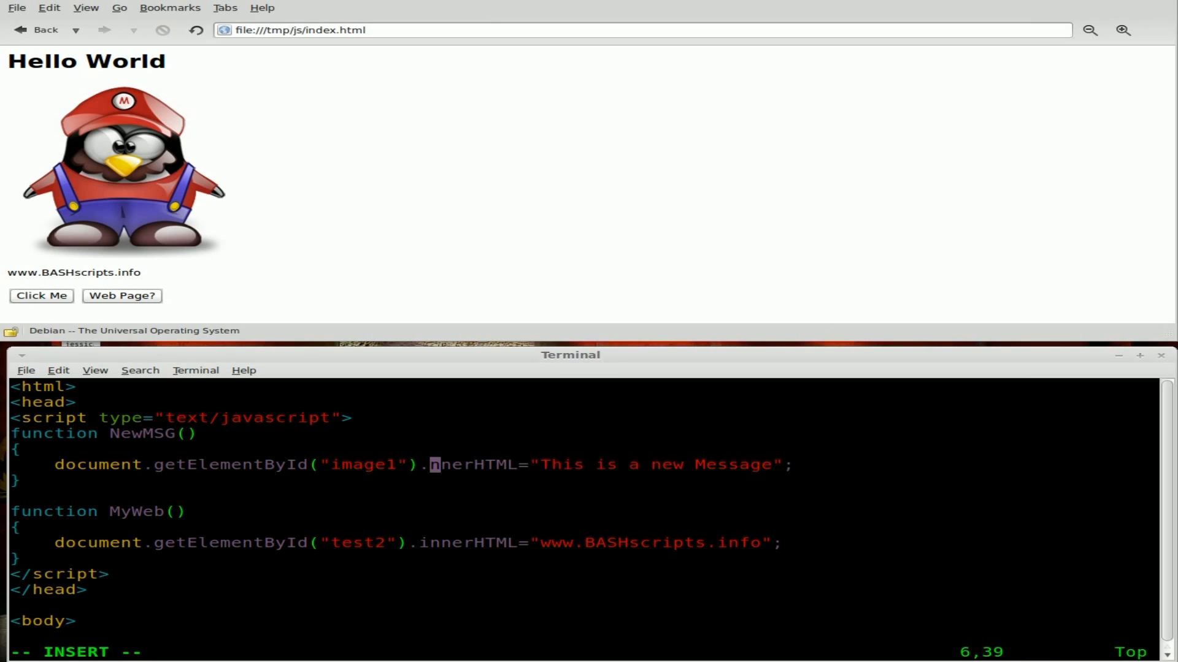
type("src")
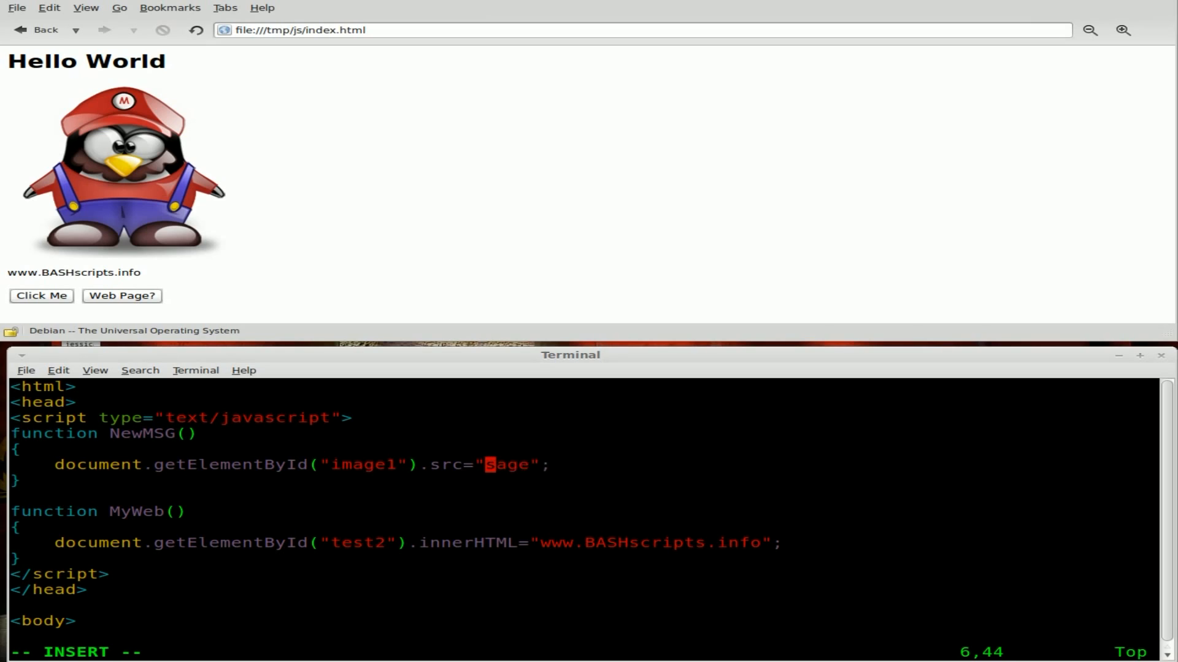
type("da")
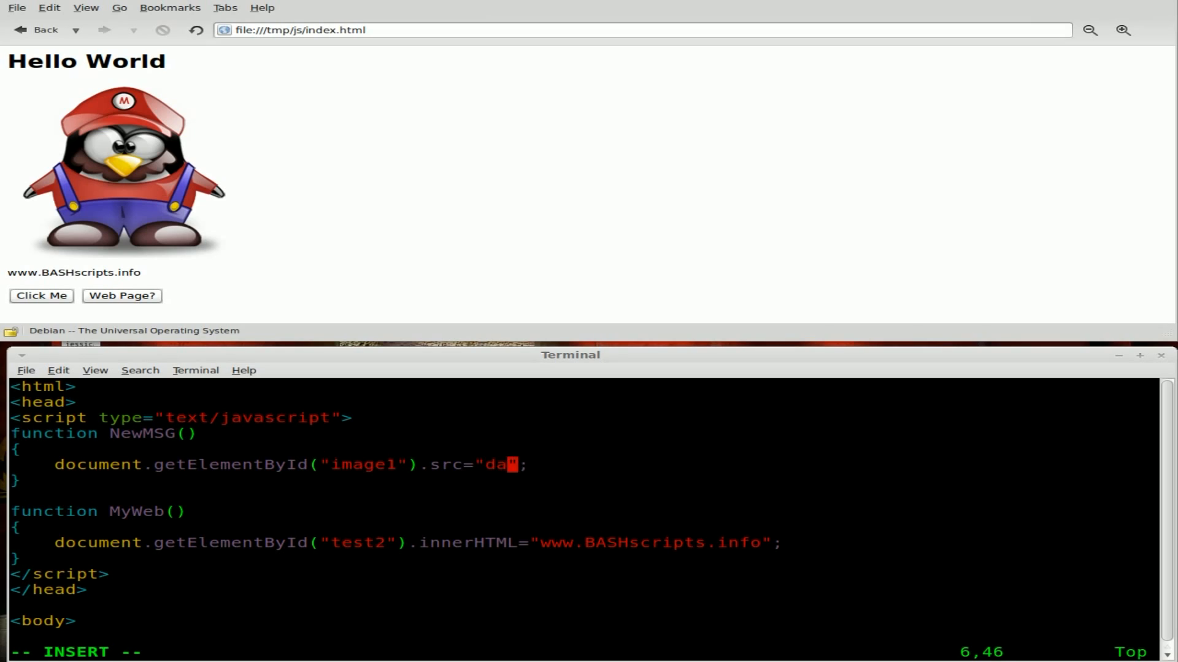
type("ta/")
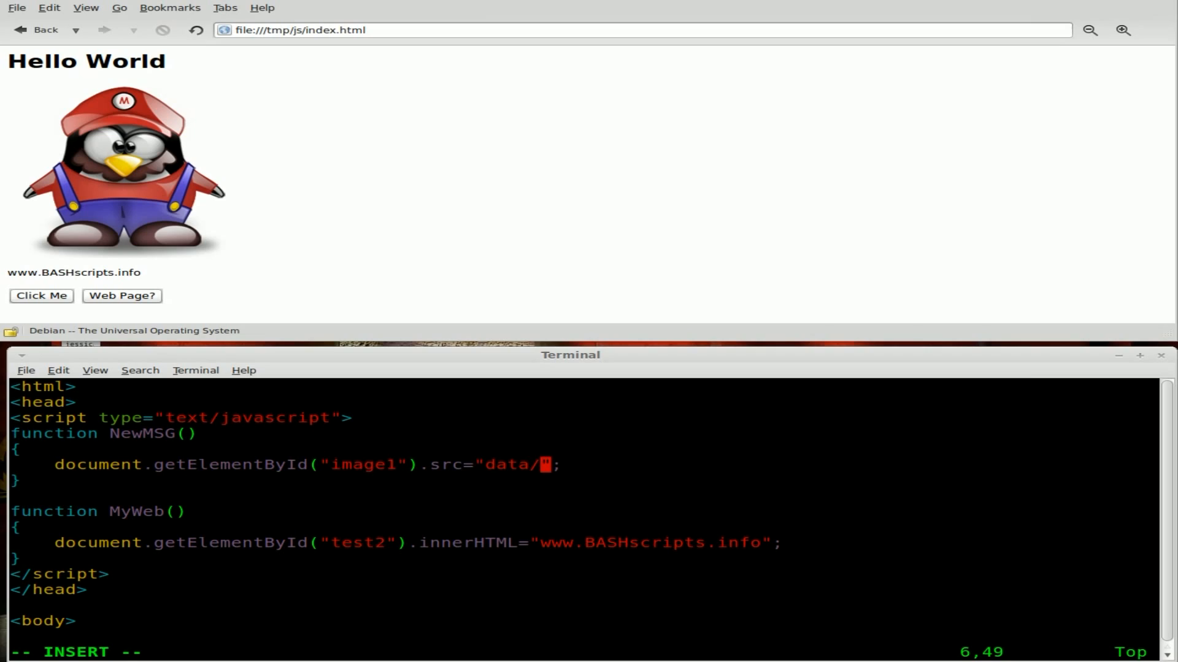
type("tux")
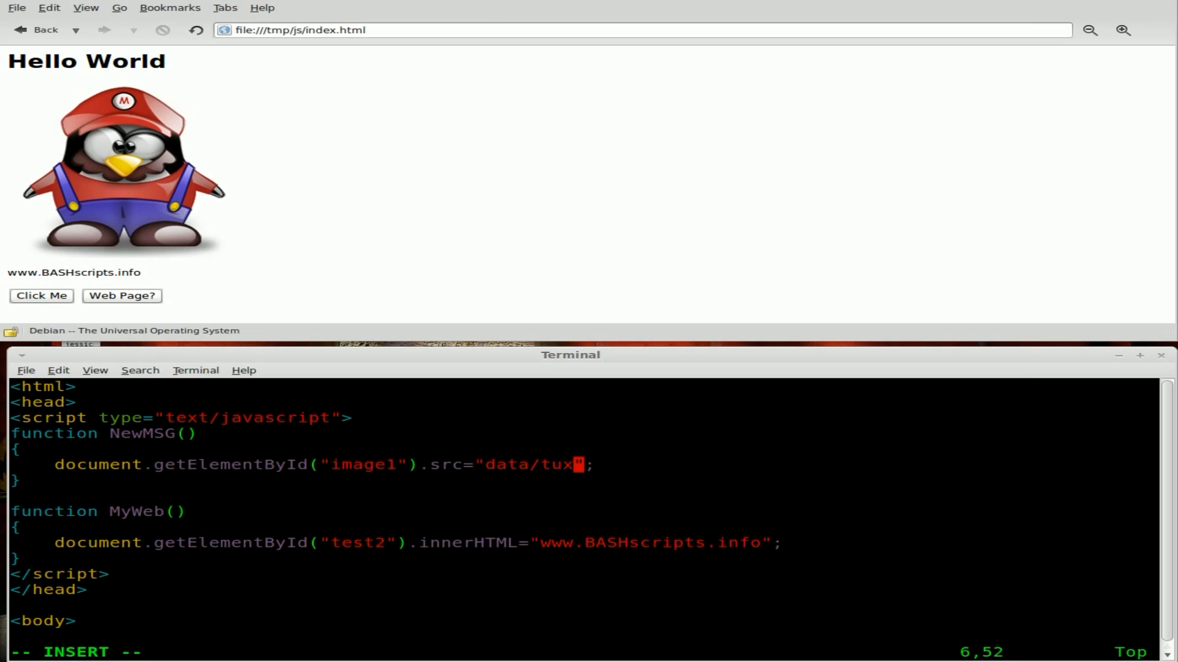
type("3.png")
left_click(582, 651)
type(":w")
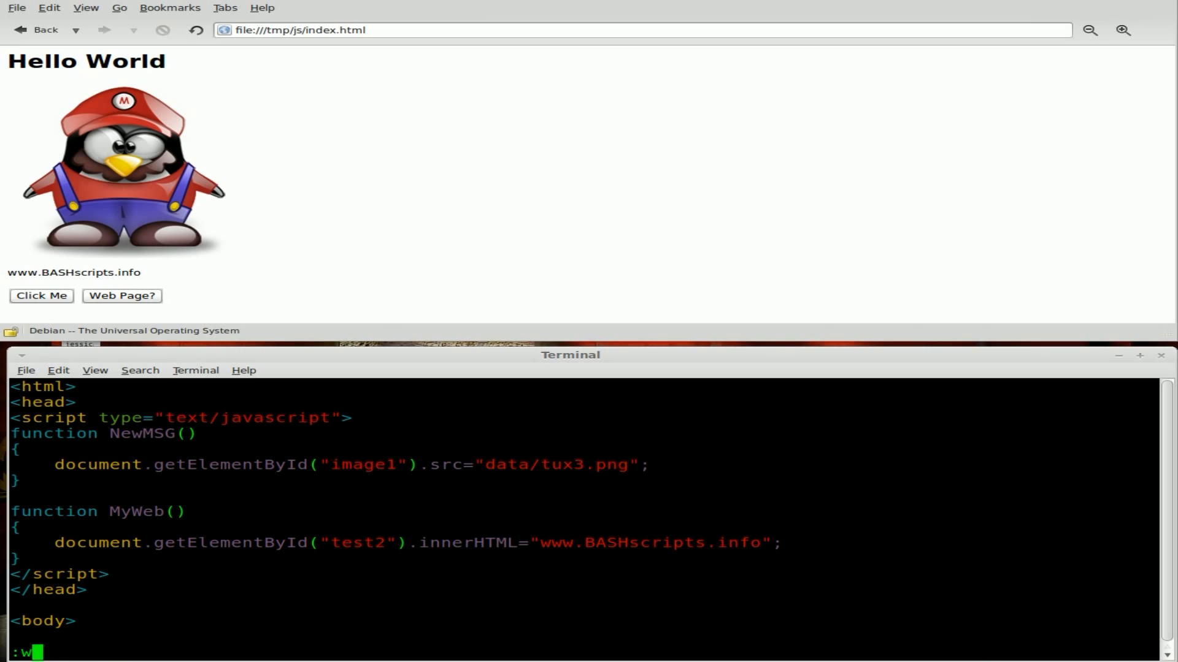
key("Return")
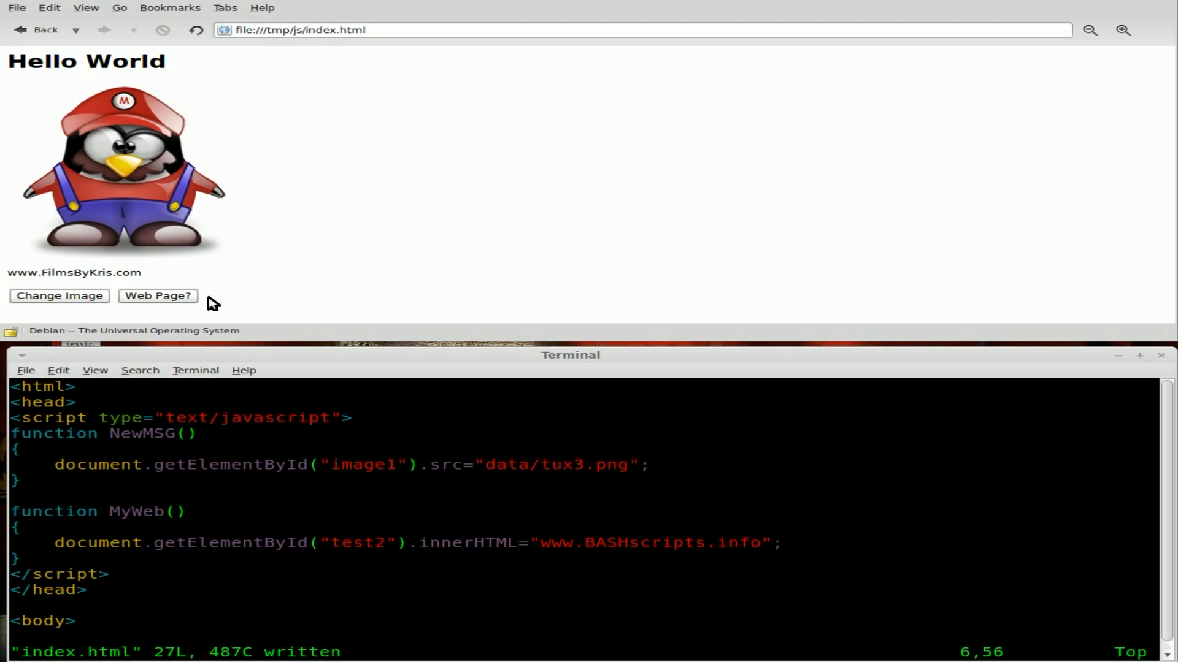
left_click(158, 295)
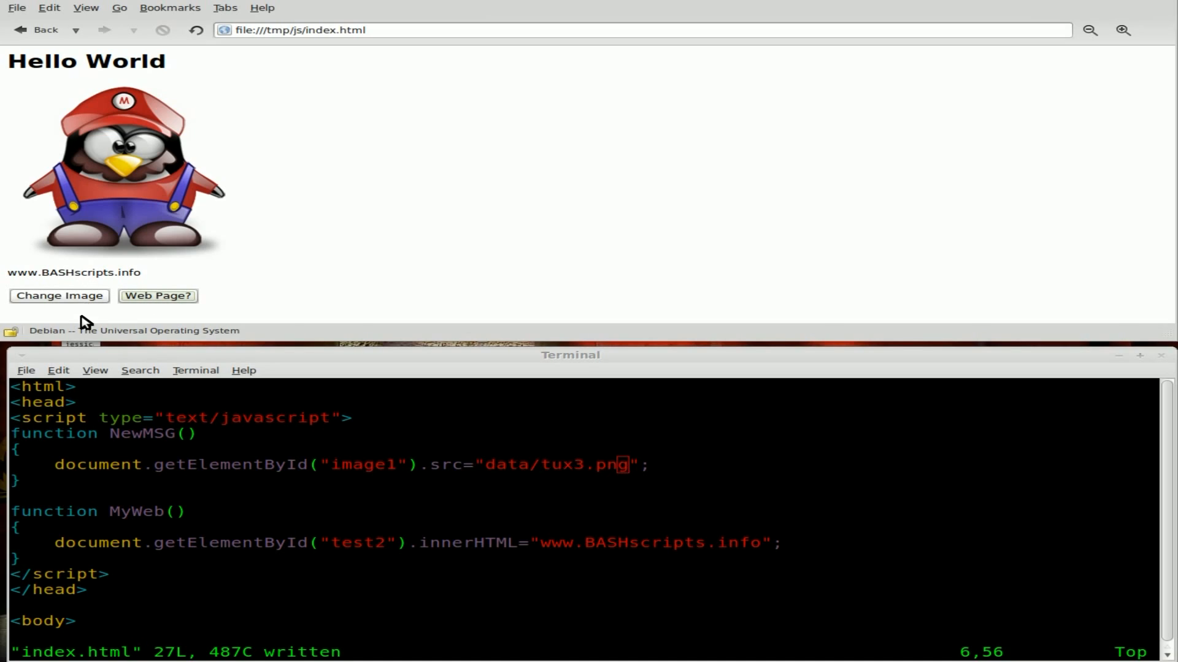
left_click(58, 295)
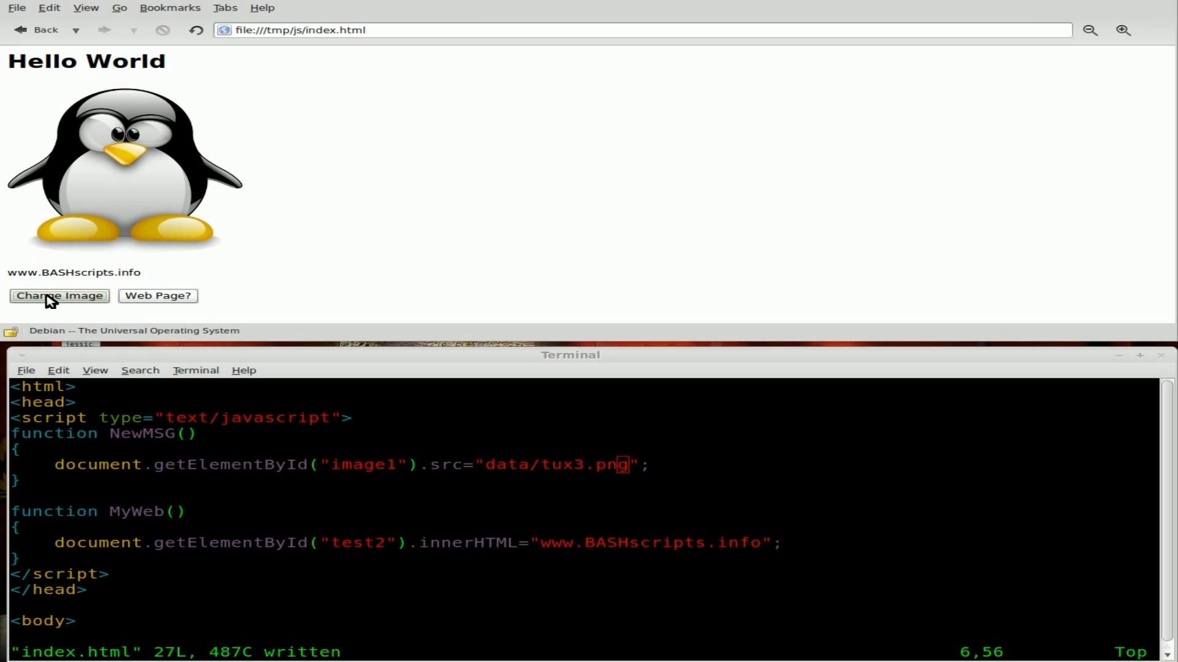
mouse_move(459, 310)
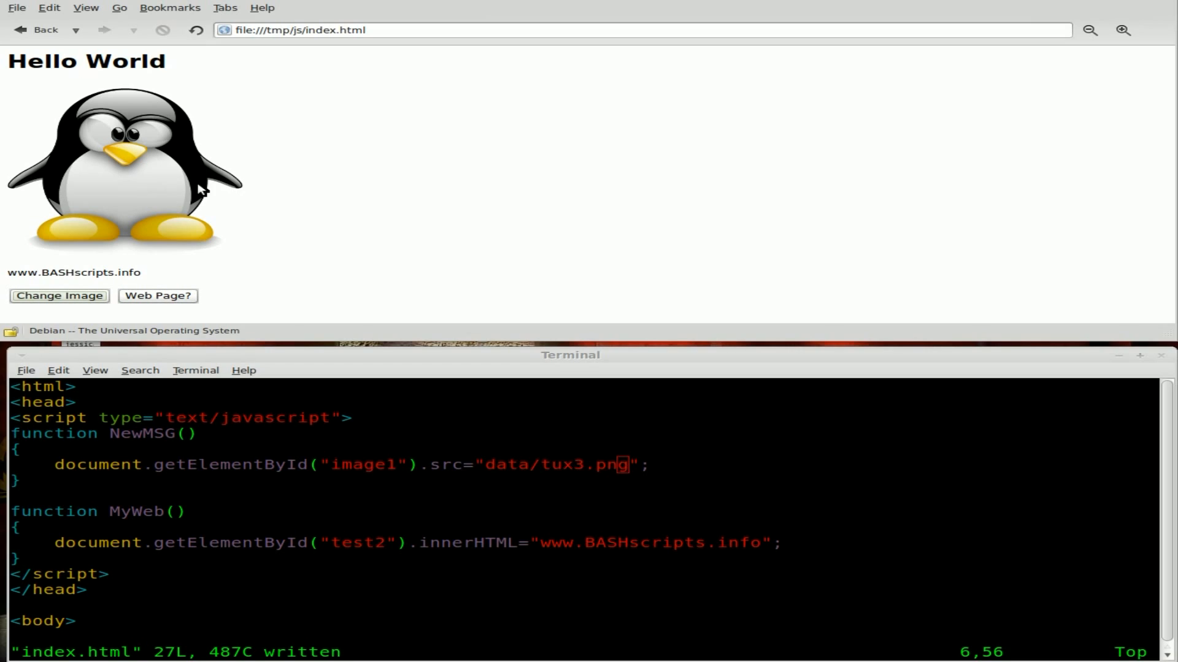
mouse_move(153, 163)
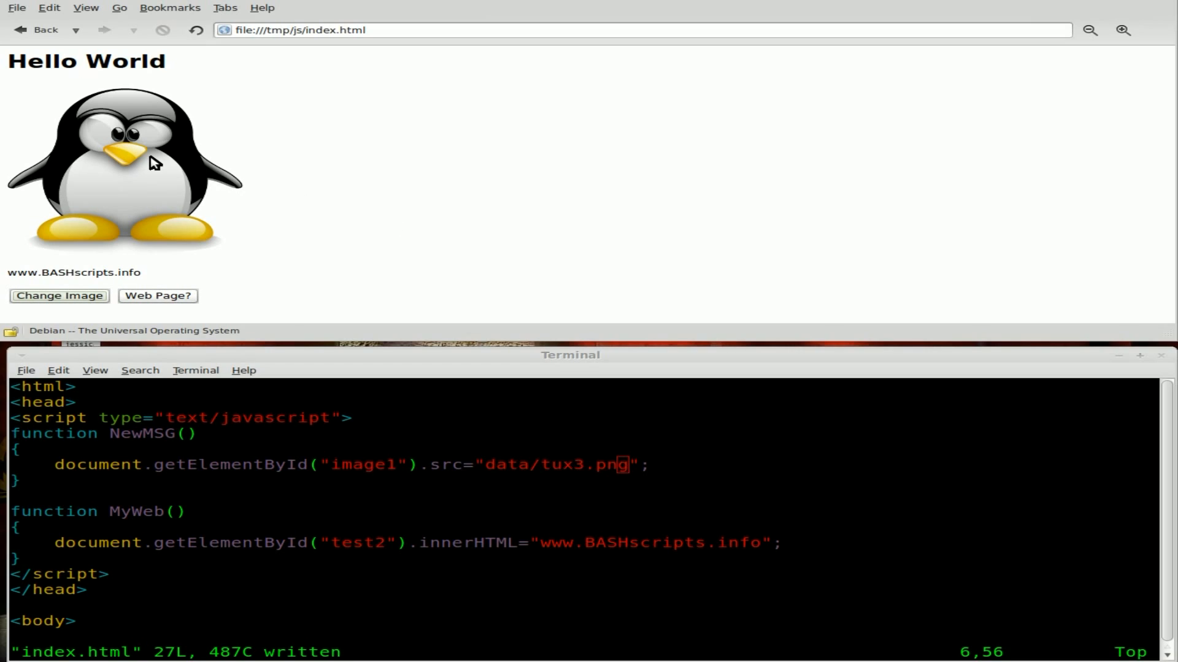
mouse_move(442, 230)
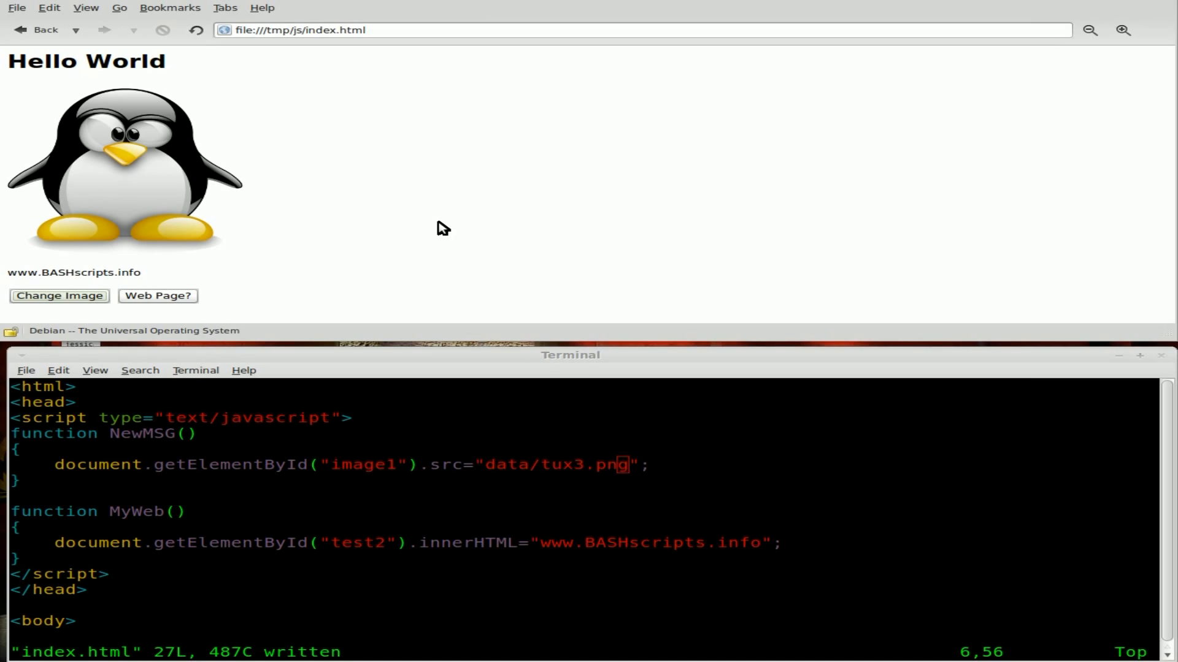
mouse_move(239, 59)
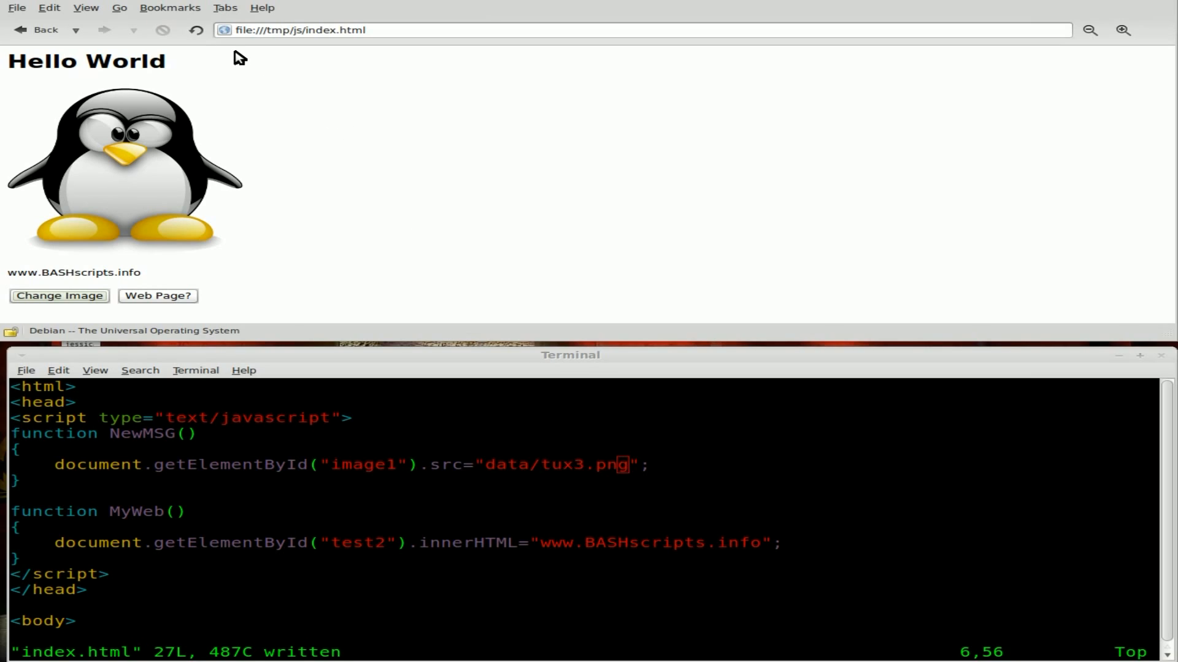
mouse_move(520, 493)
type("I")
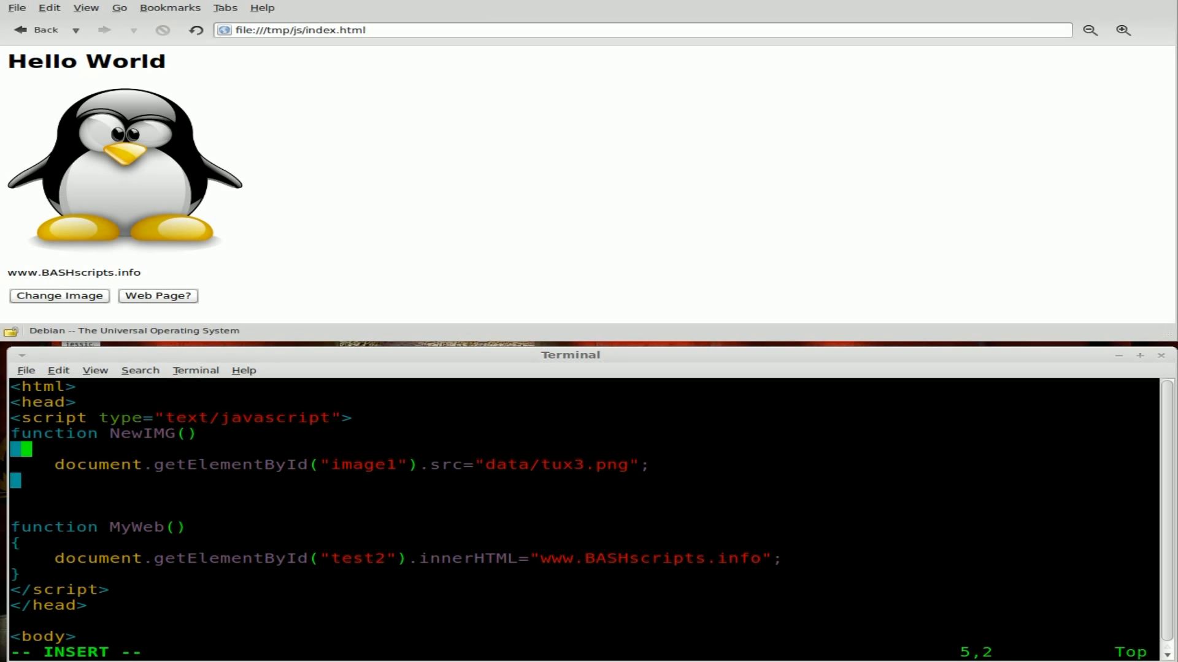
Start a new OldIMG function declaration below NewMSG in the script block.
scroll("down", 3)
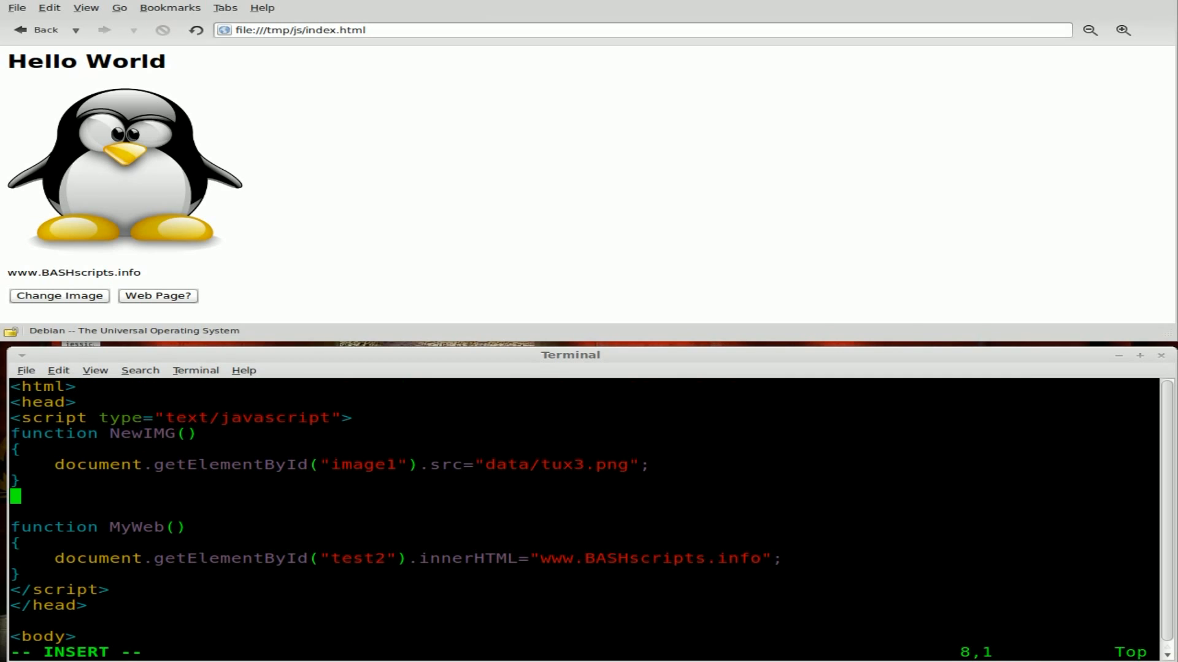
type("f")
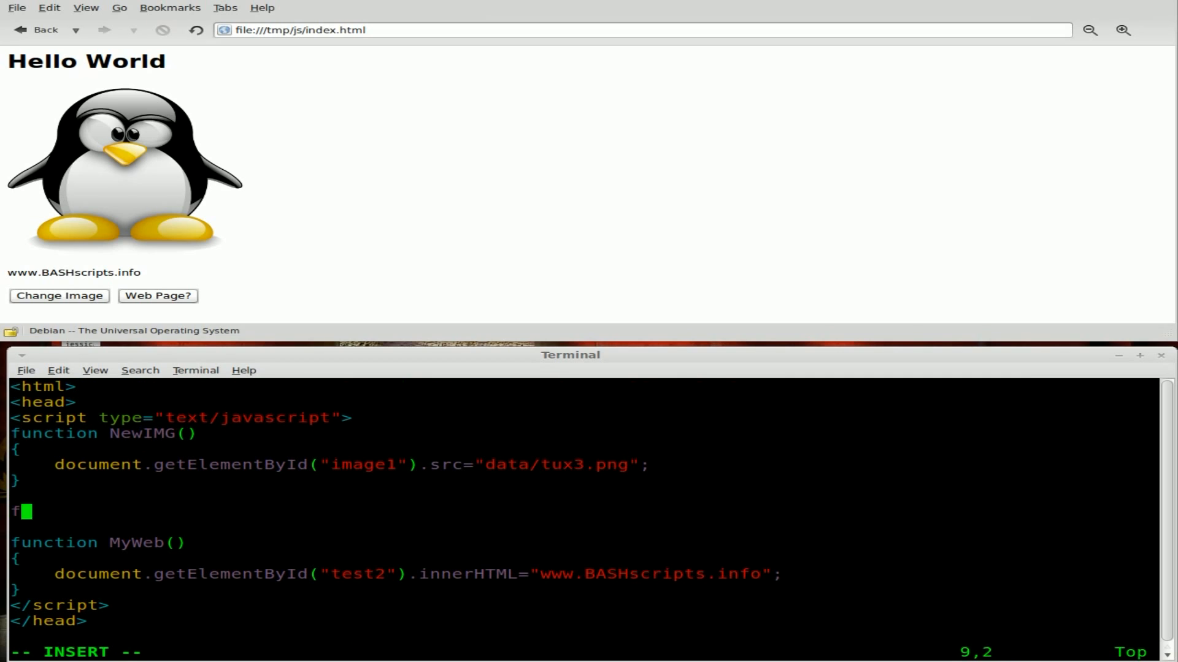
type("unction")
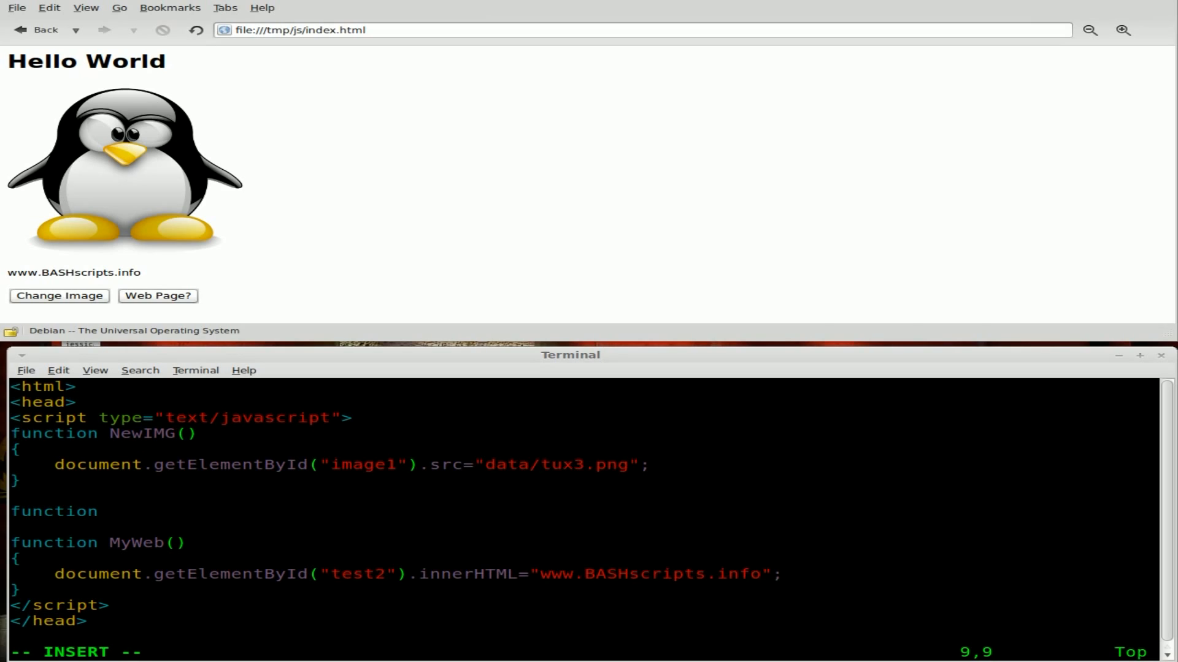
type("O")
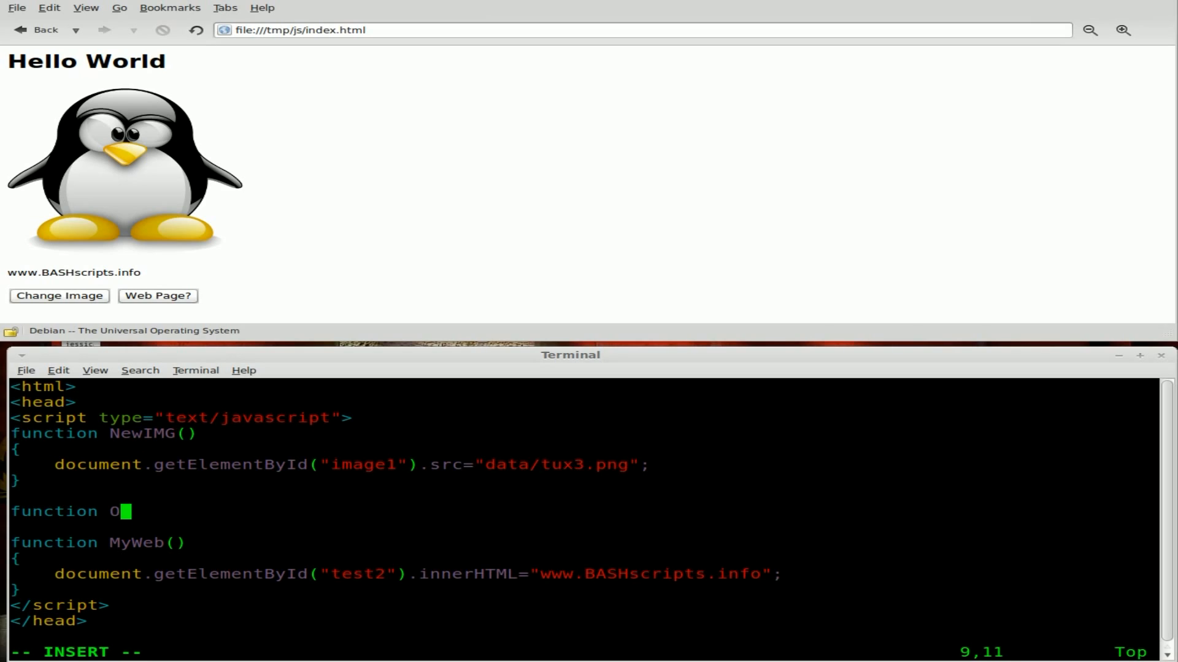
type("ldIMG(")
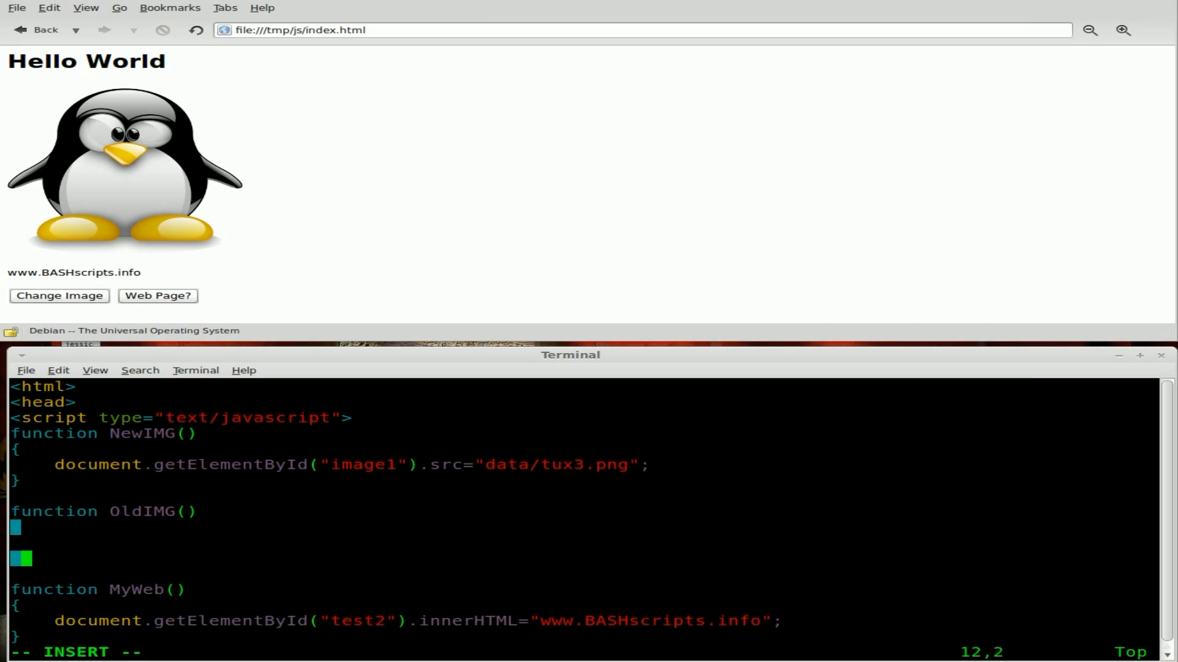
Have OldIMG set document.getElementById("image1").src to data/tux1.png.
type("d")
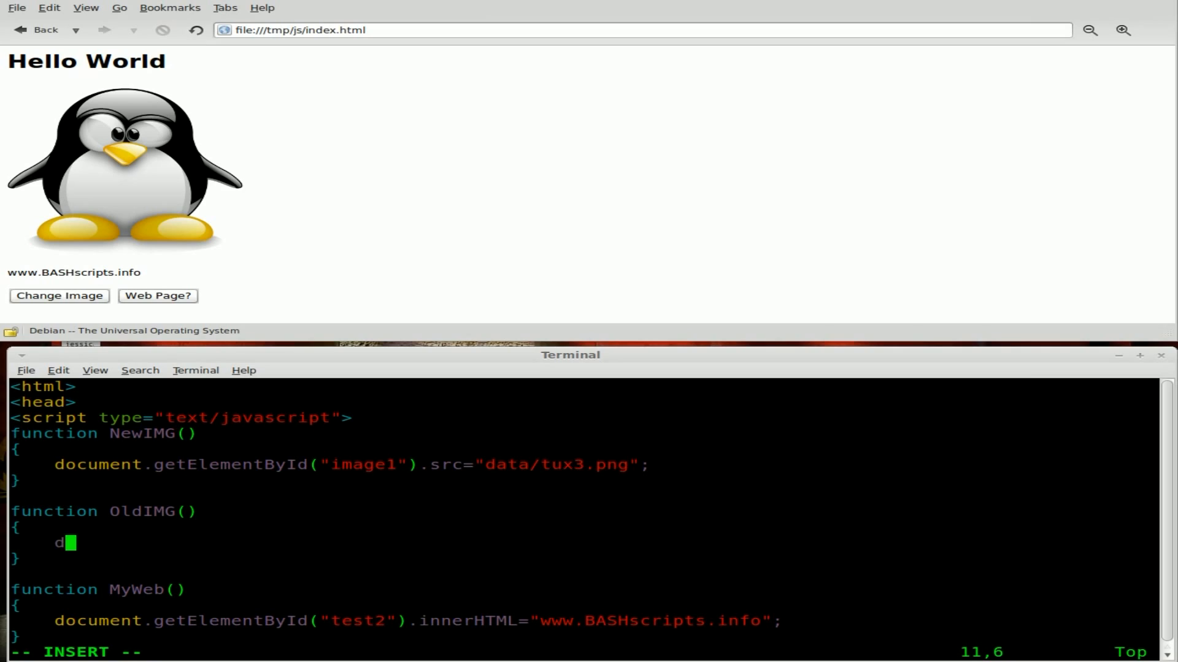
type("ocu")
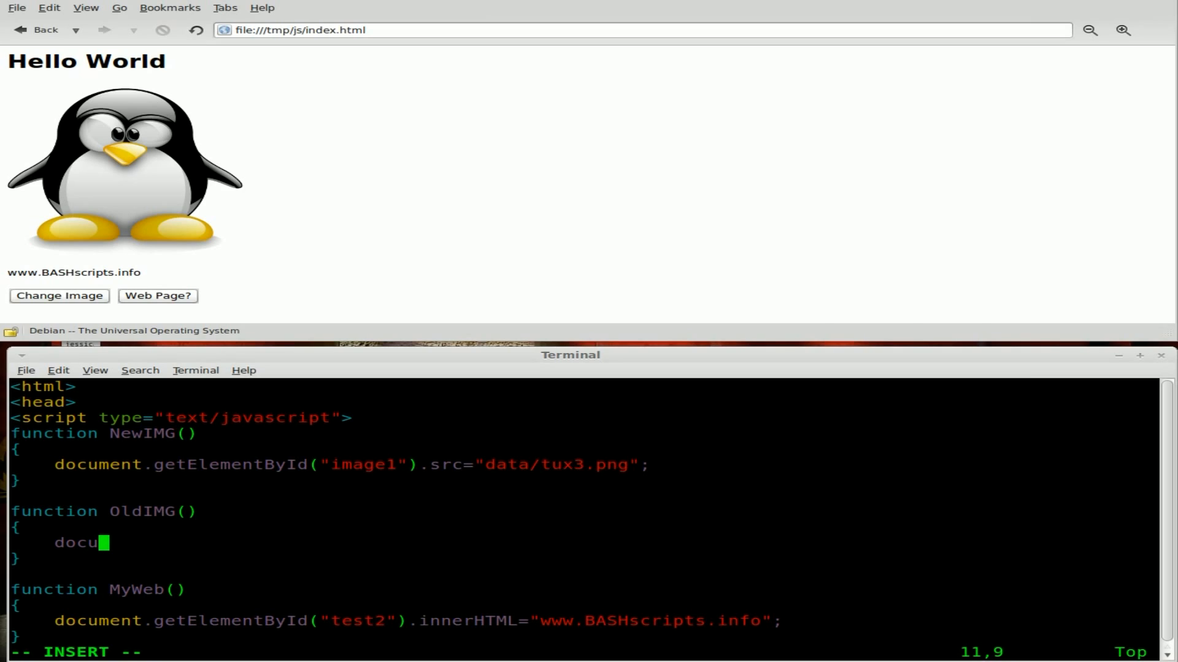
type("ment.")
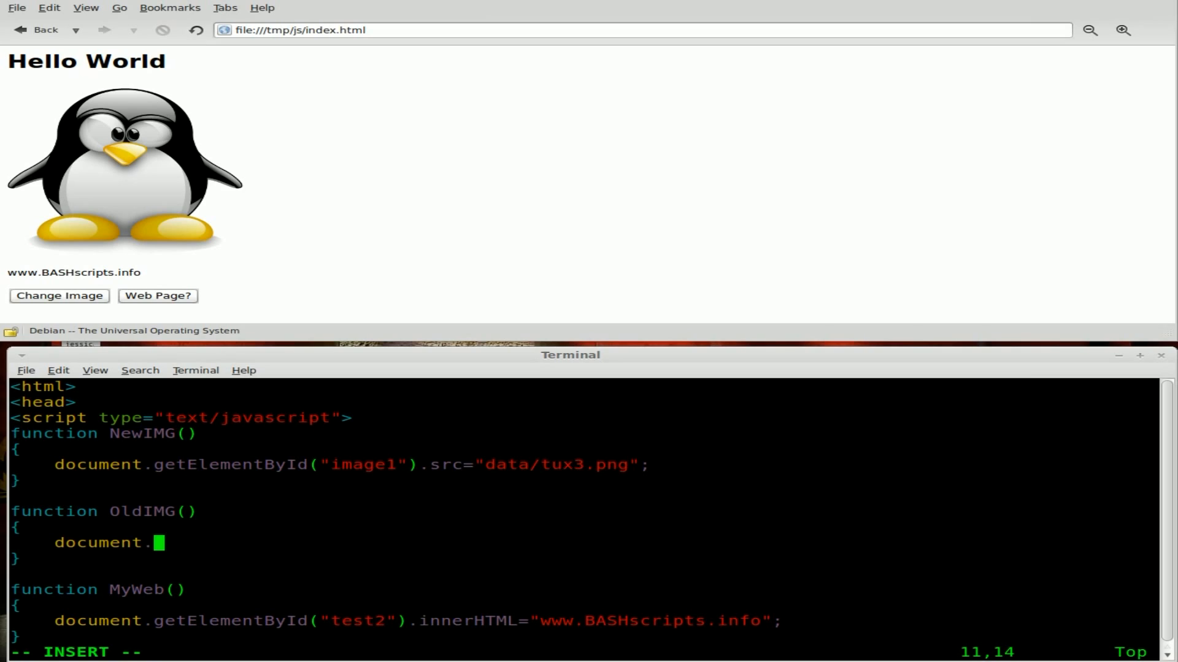
type("getElem")
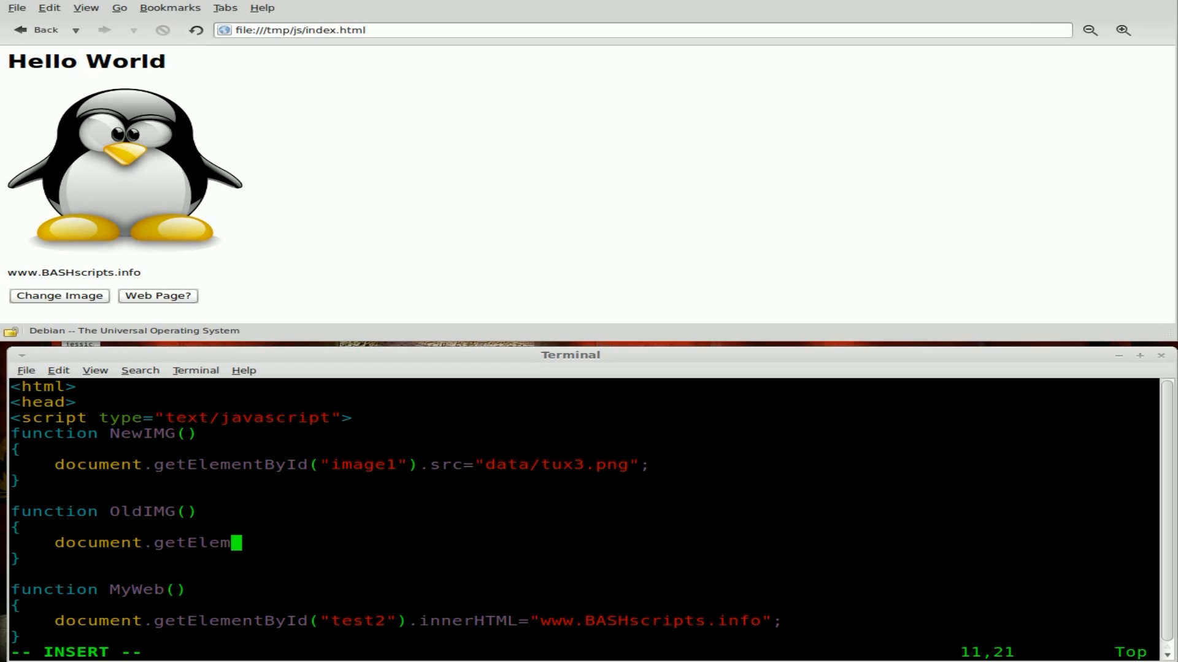
type("n")
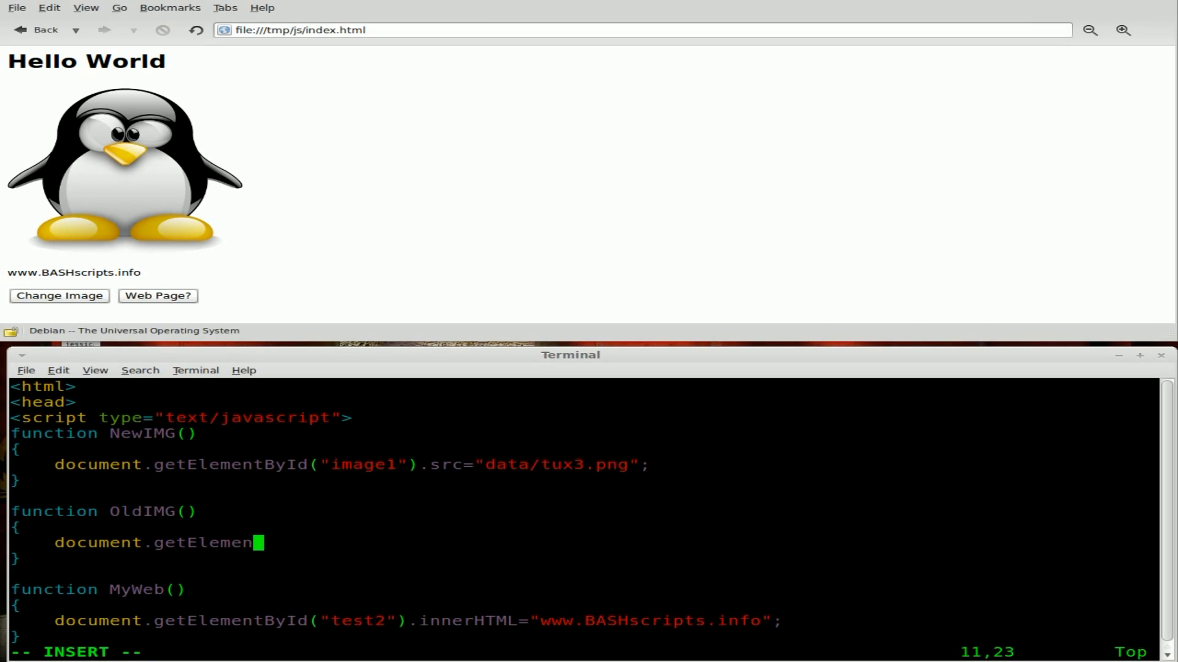
type("tById")
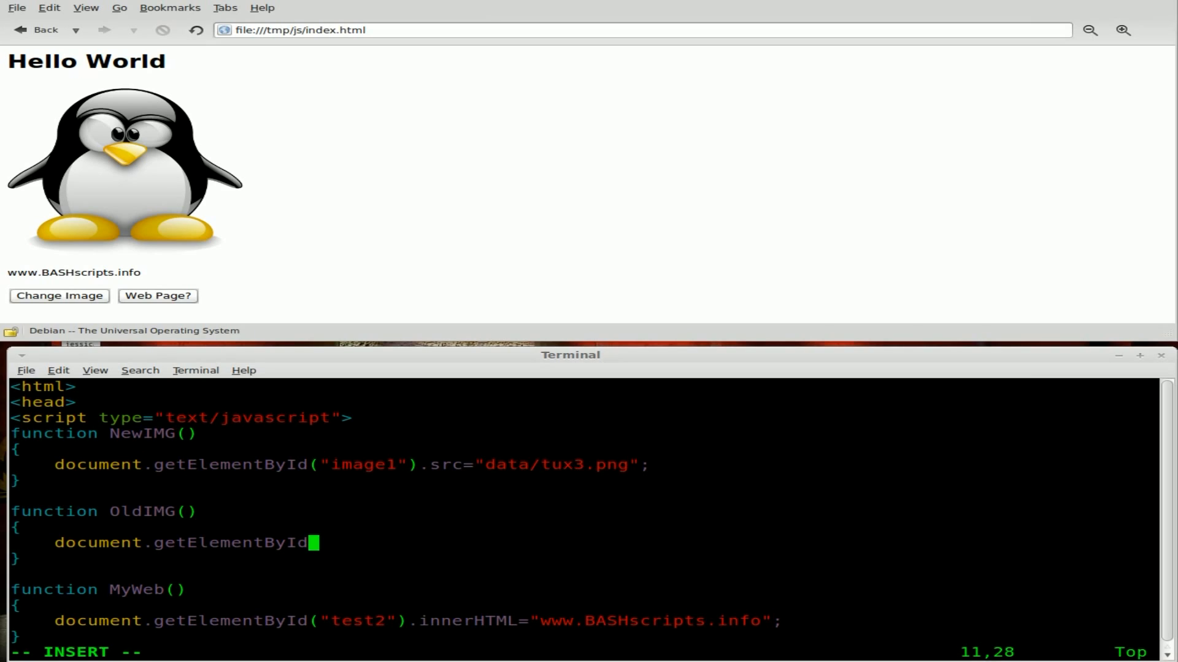
type("(\"")
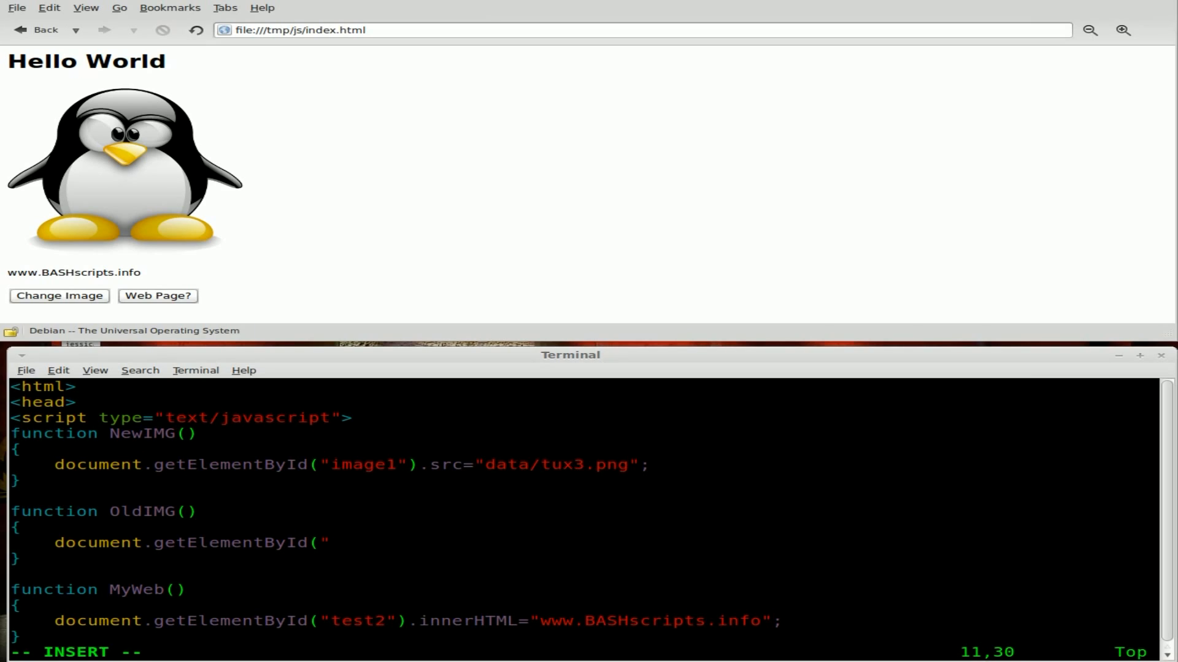
type("image1")
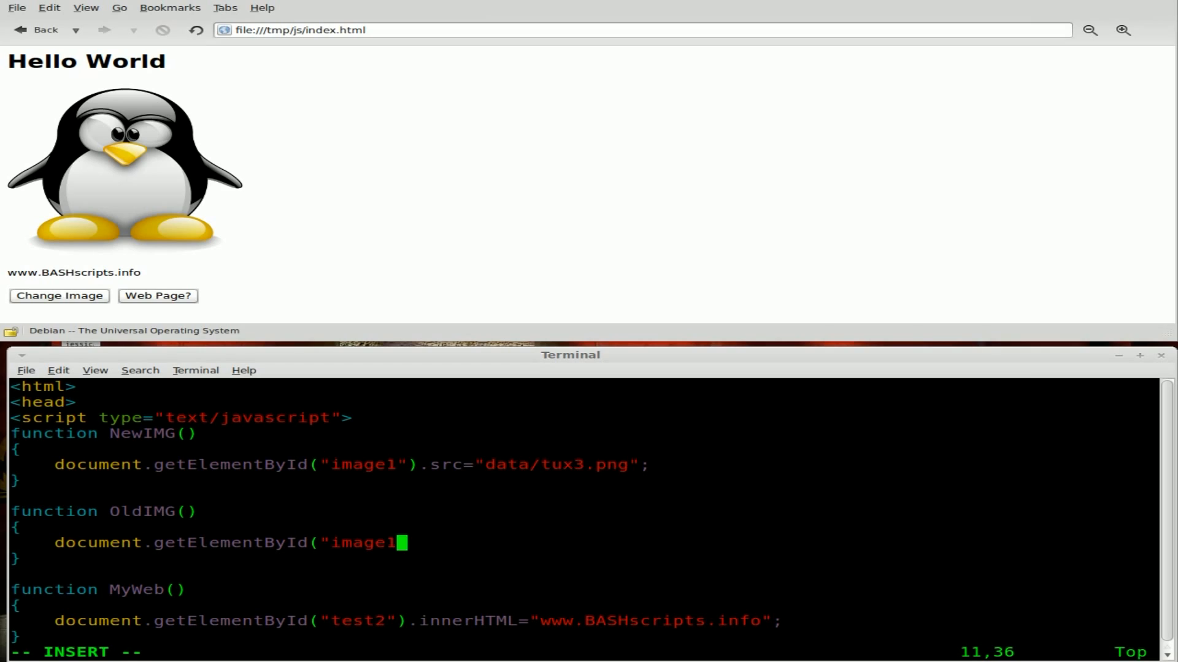
type(")")
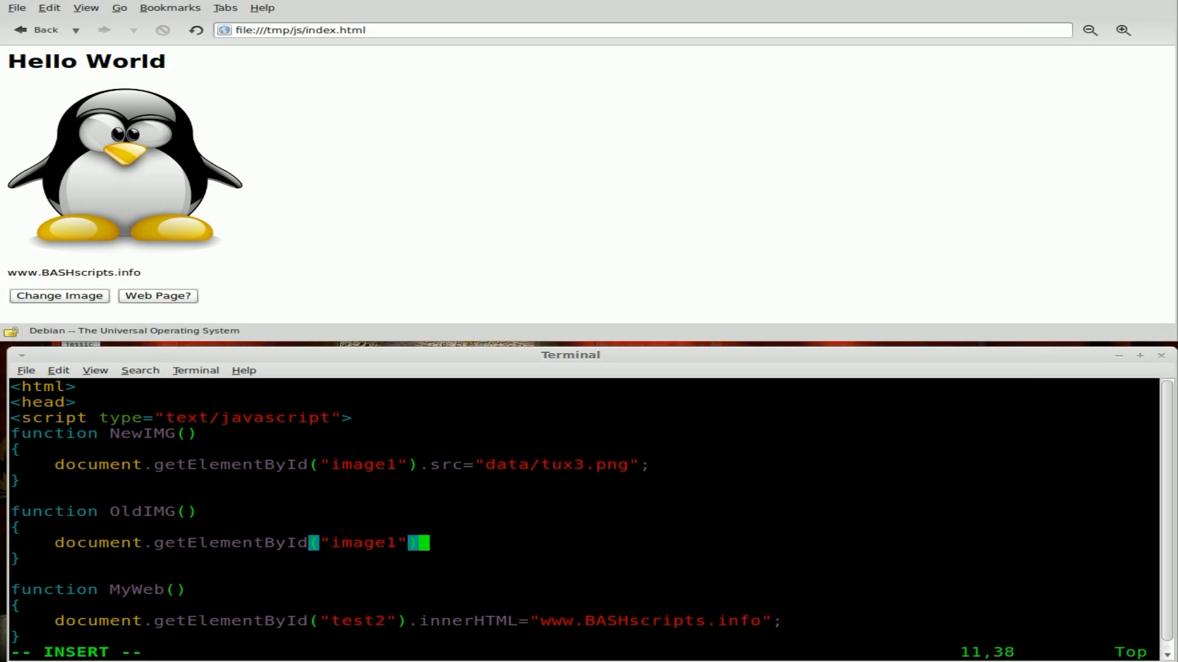
type(".src")
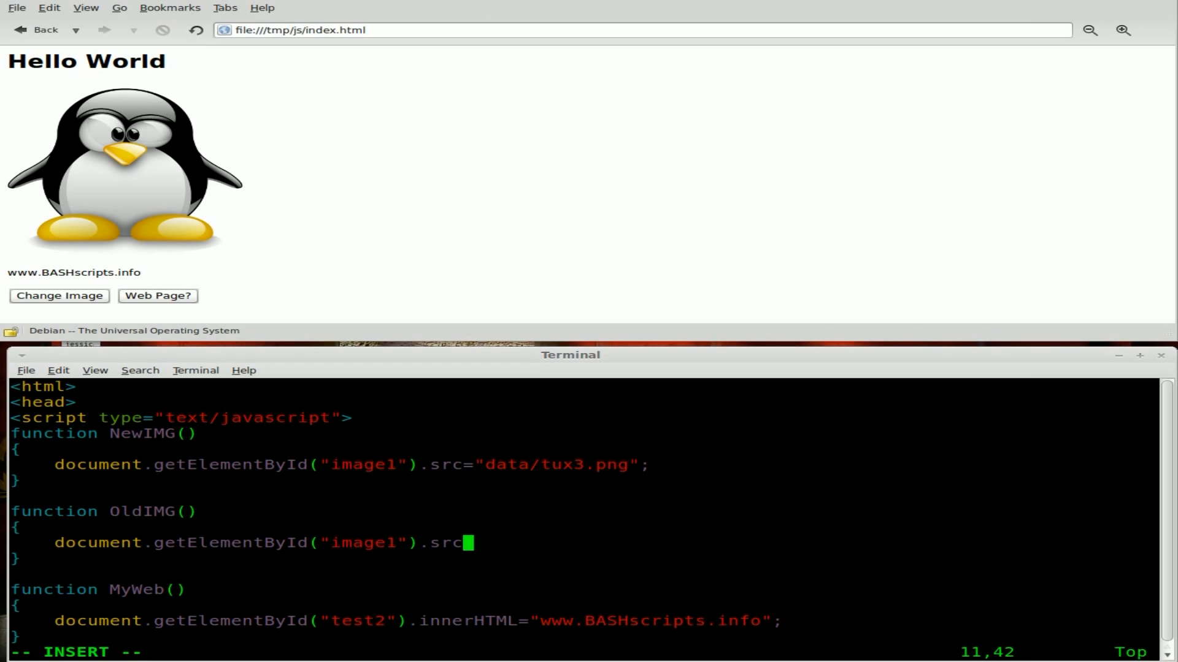
type("=\"data")
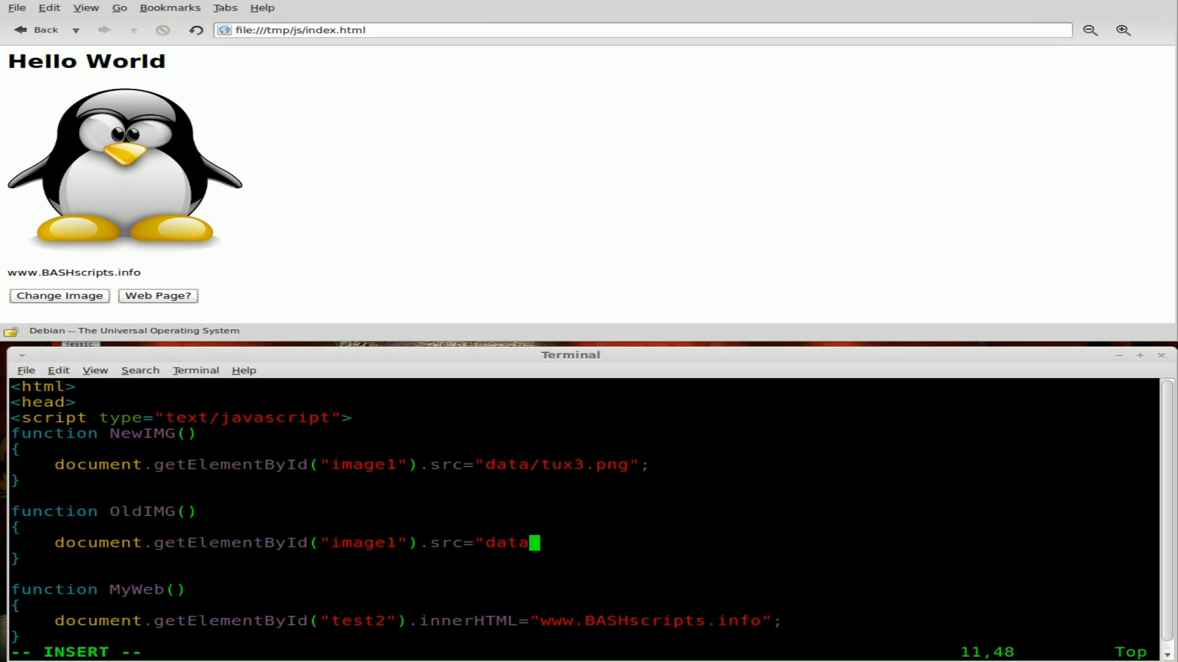
type("/")
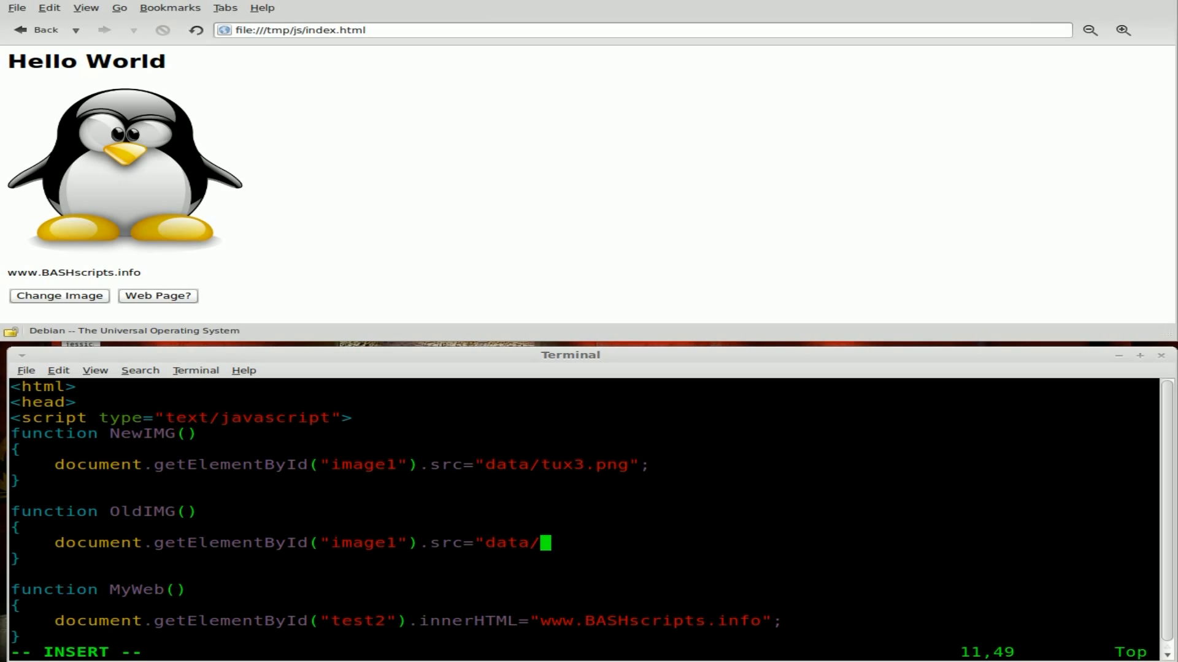
type("tux1.")
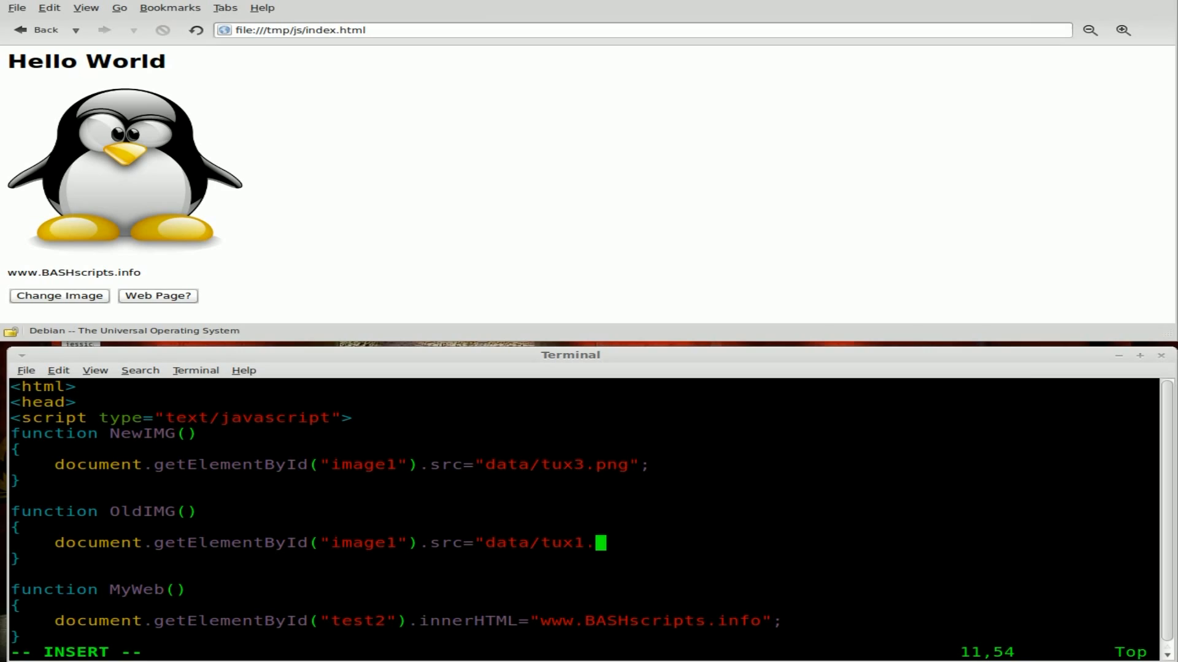
type("png\"")
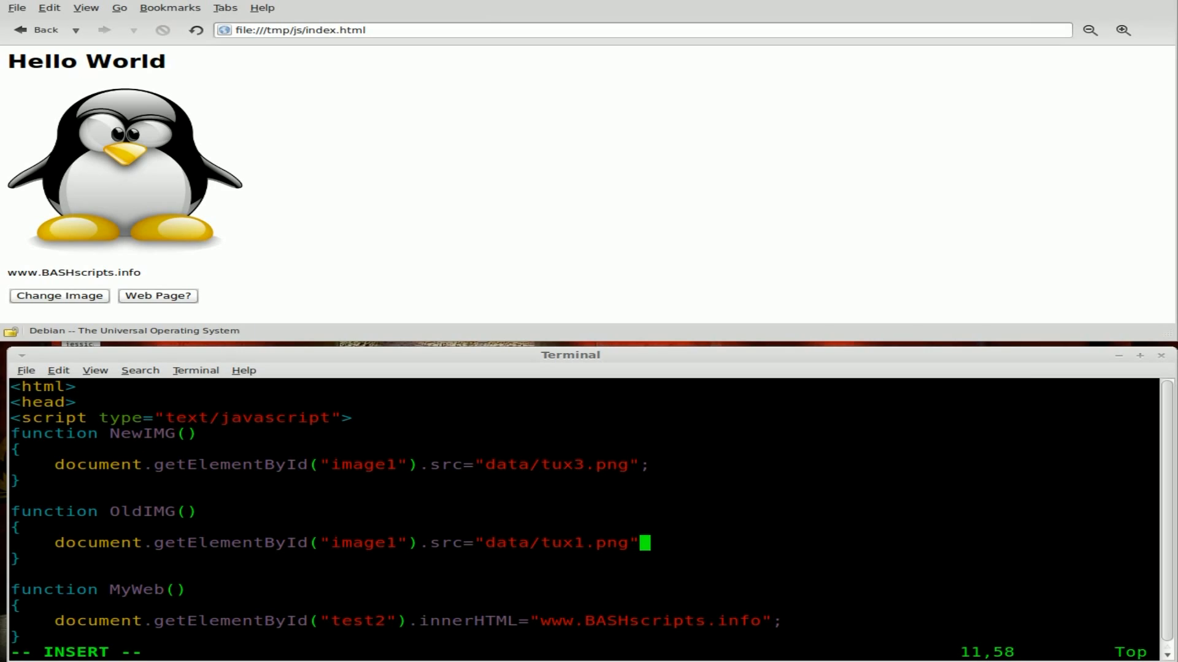
key("Return")
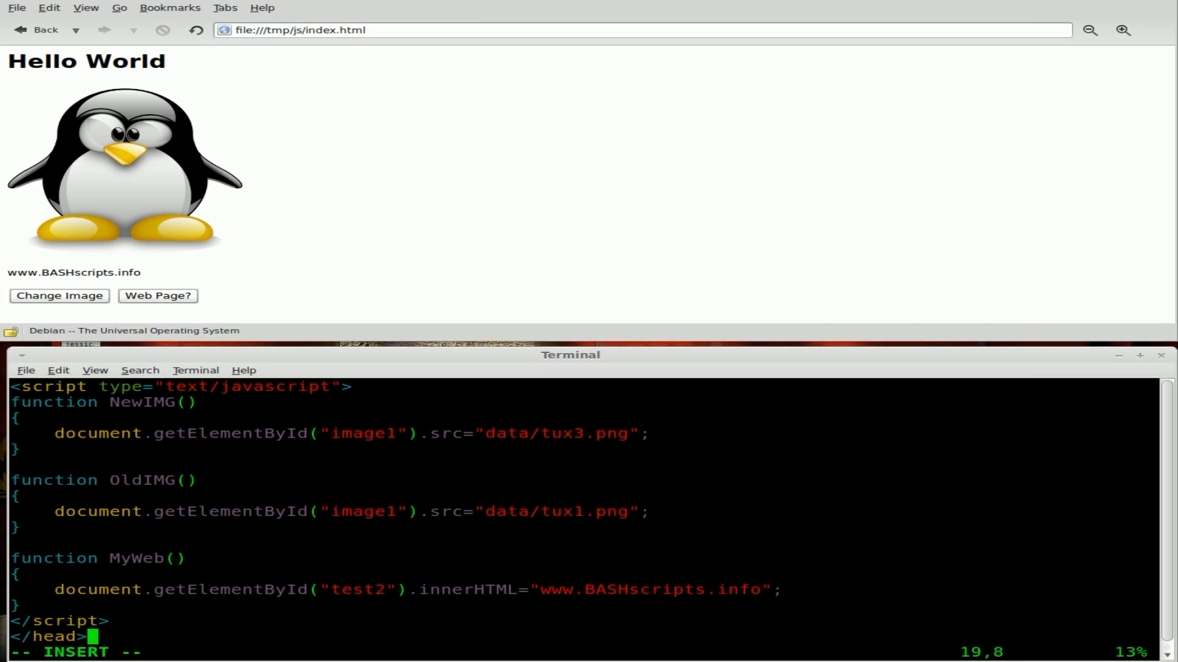
Add <button type="button" onclick="OldIMG()">Change Image Back</button> between the existing buttons.
scroll("down", 3)
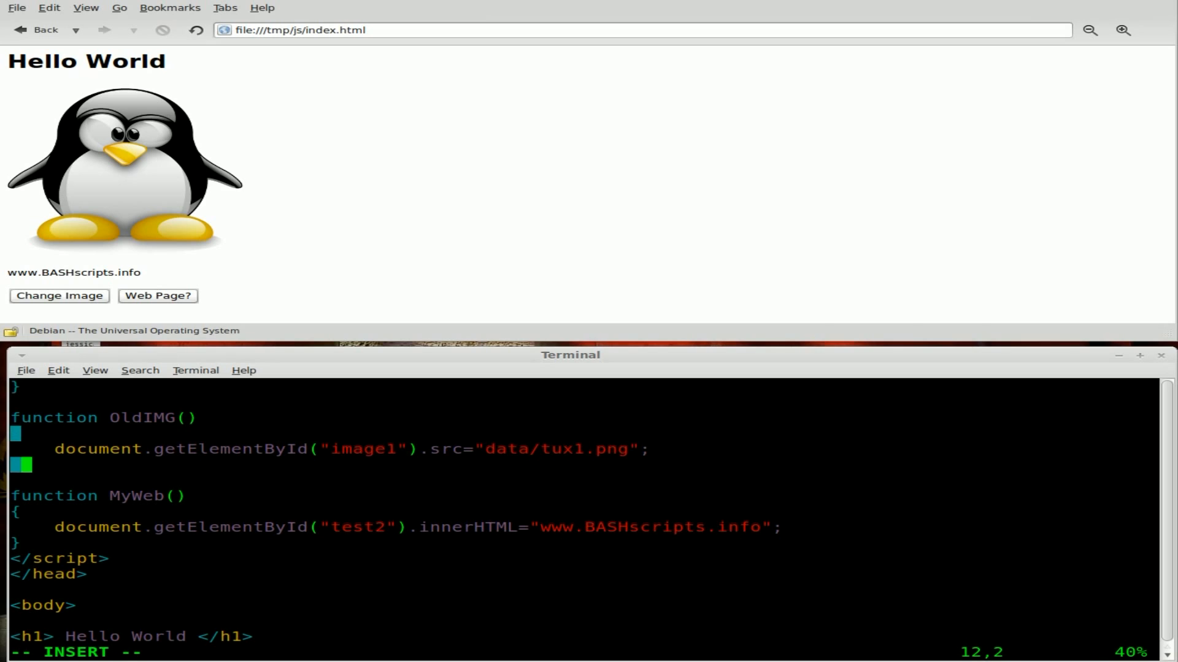
scroll("down", 3)
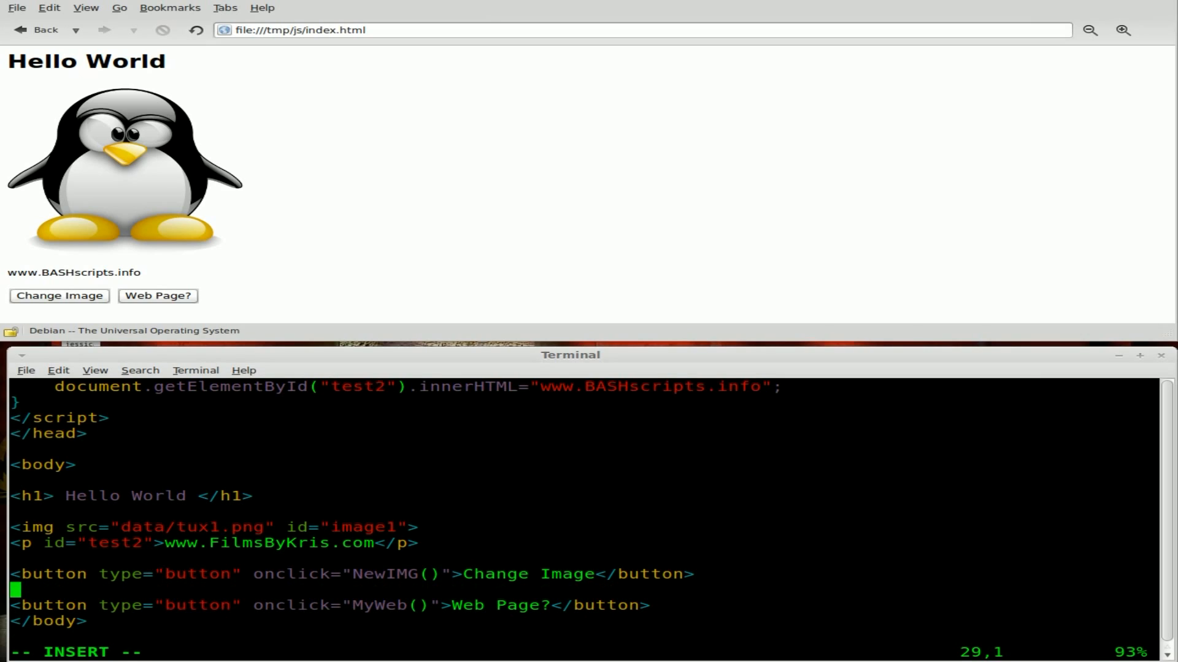
type("<butto")
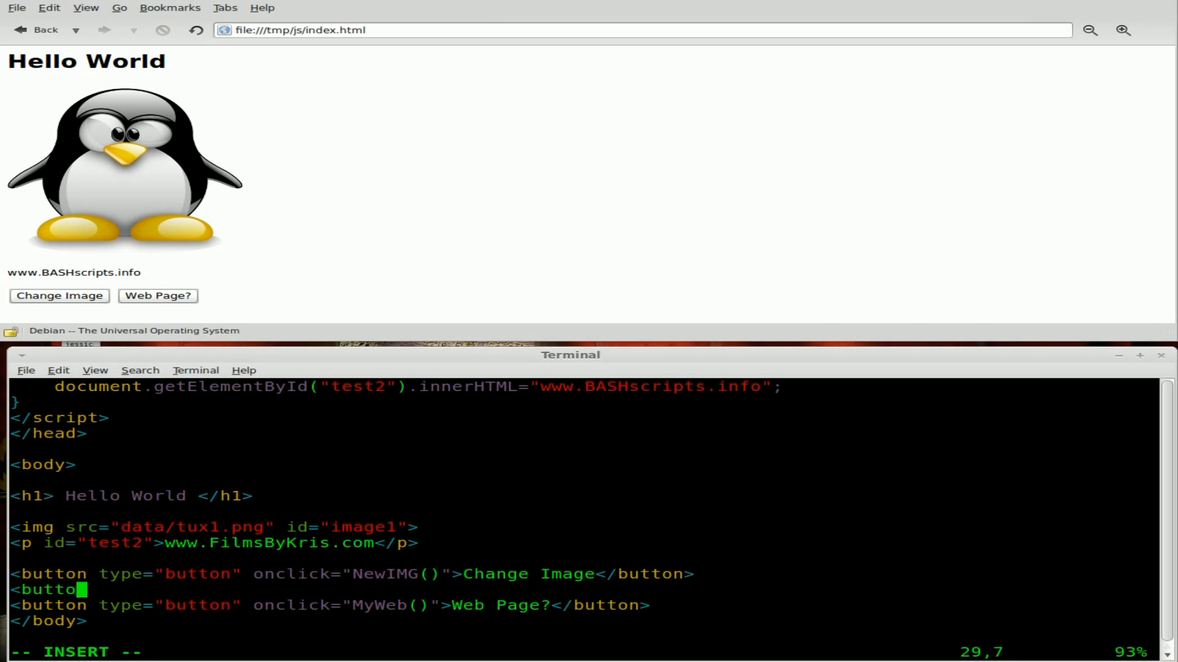
type("type=")
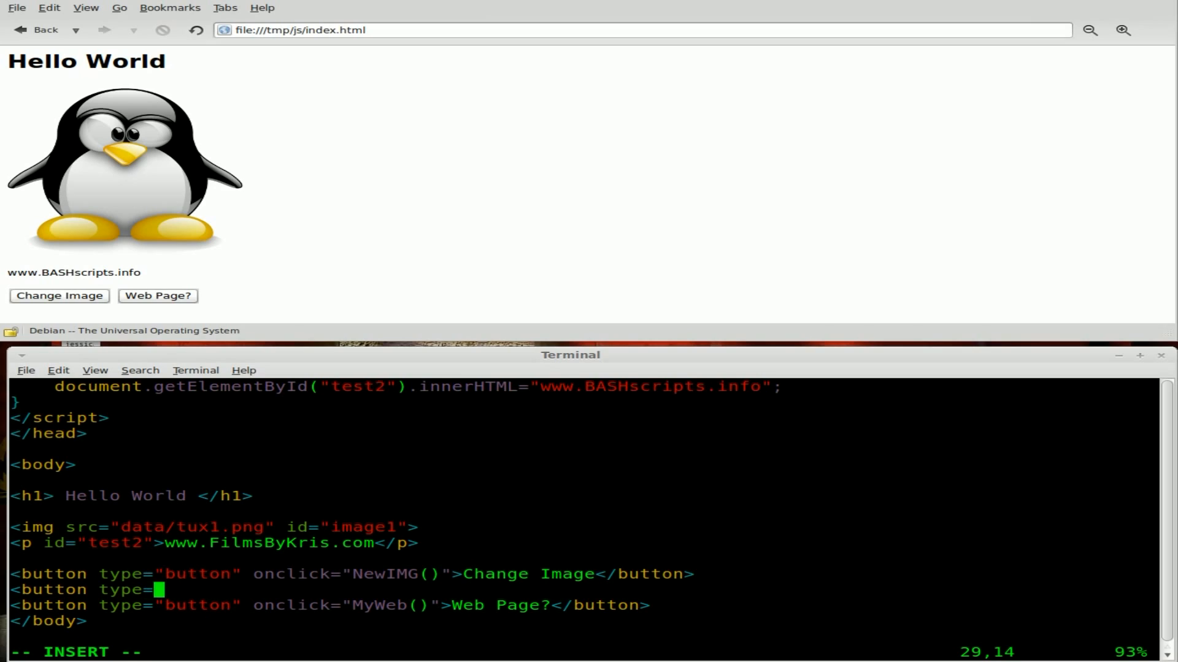
type("button\"")
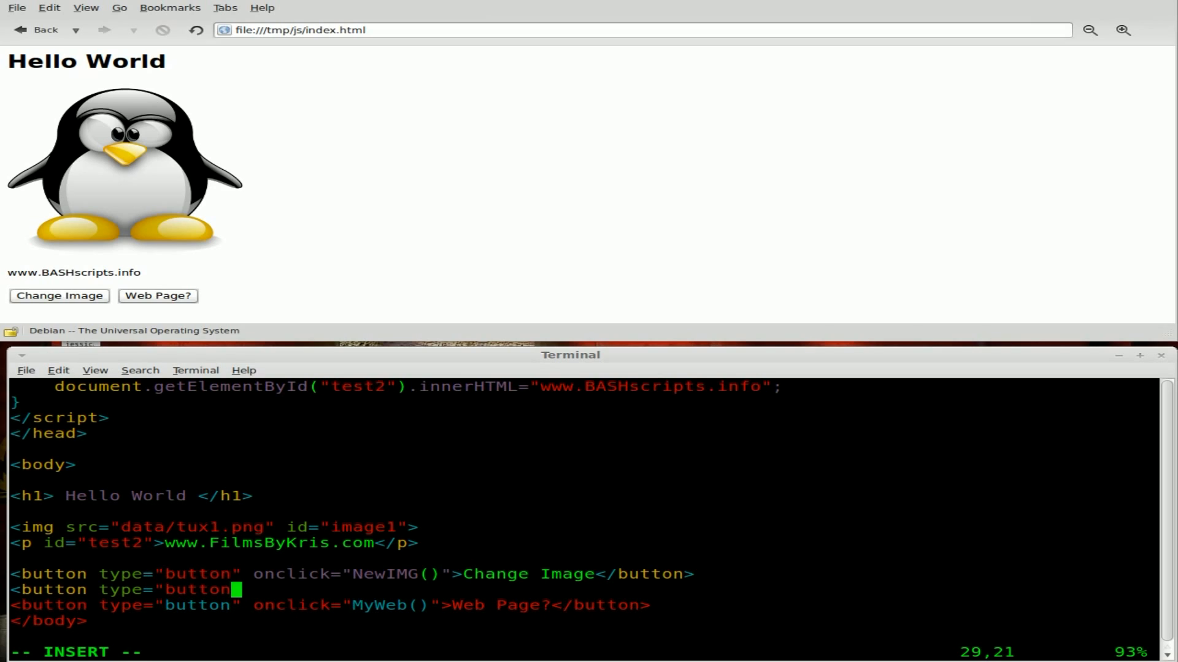
type("on")
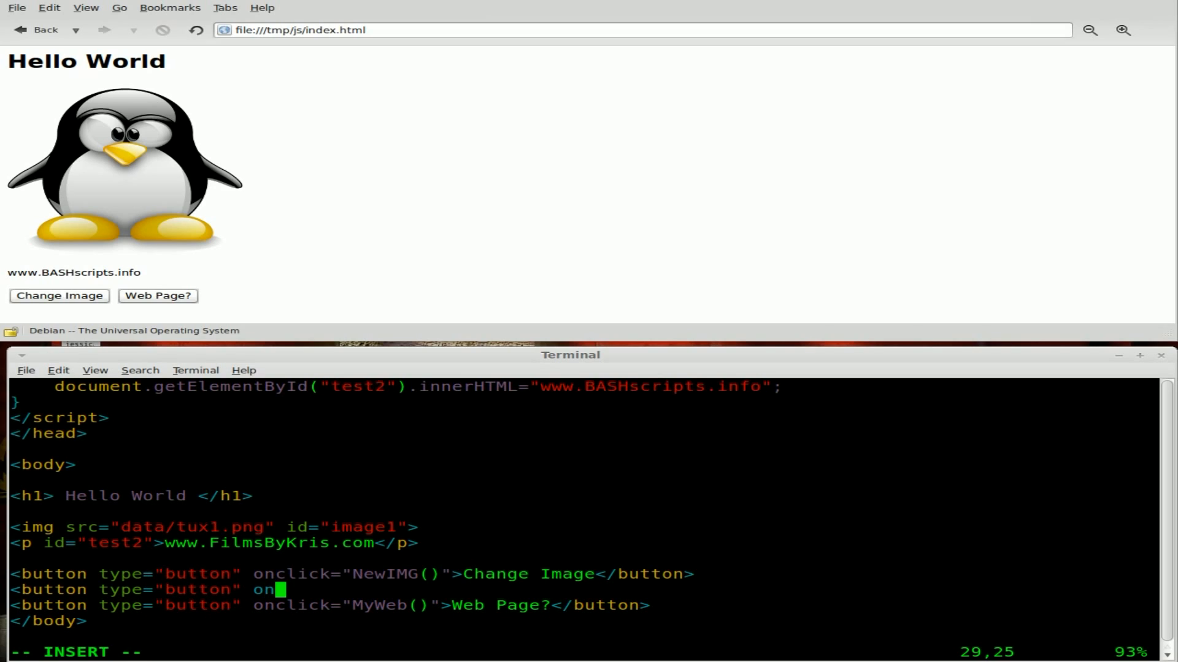
type("lc")
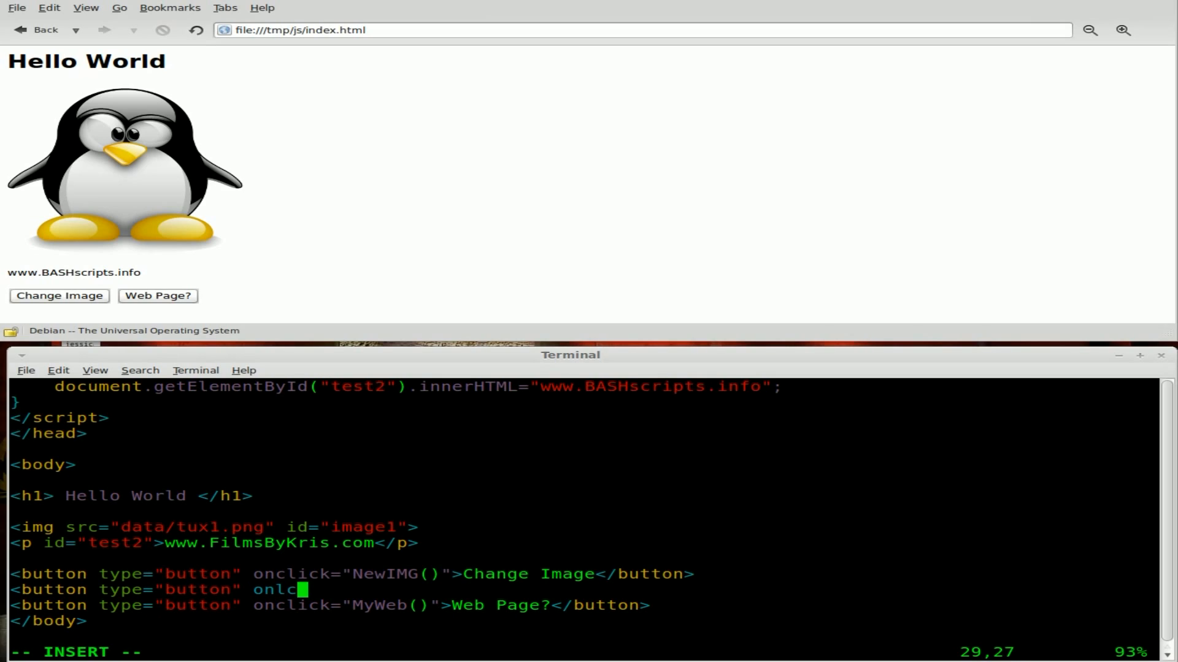
type("lick=")
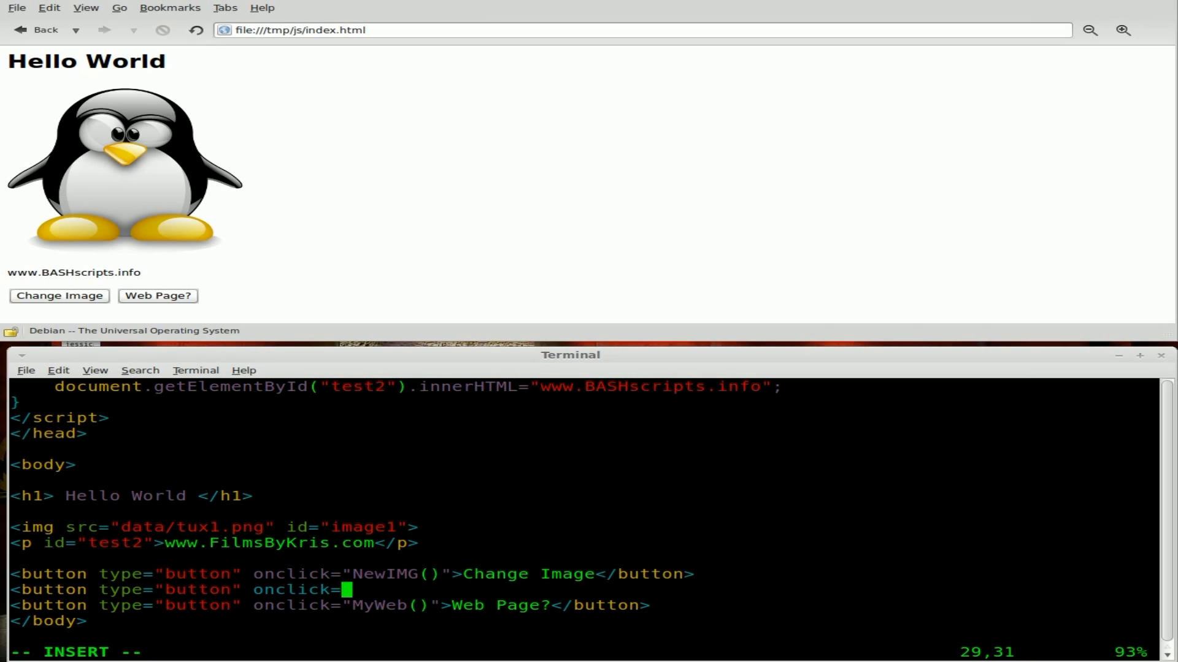
type("\"O")
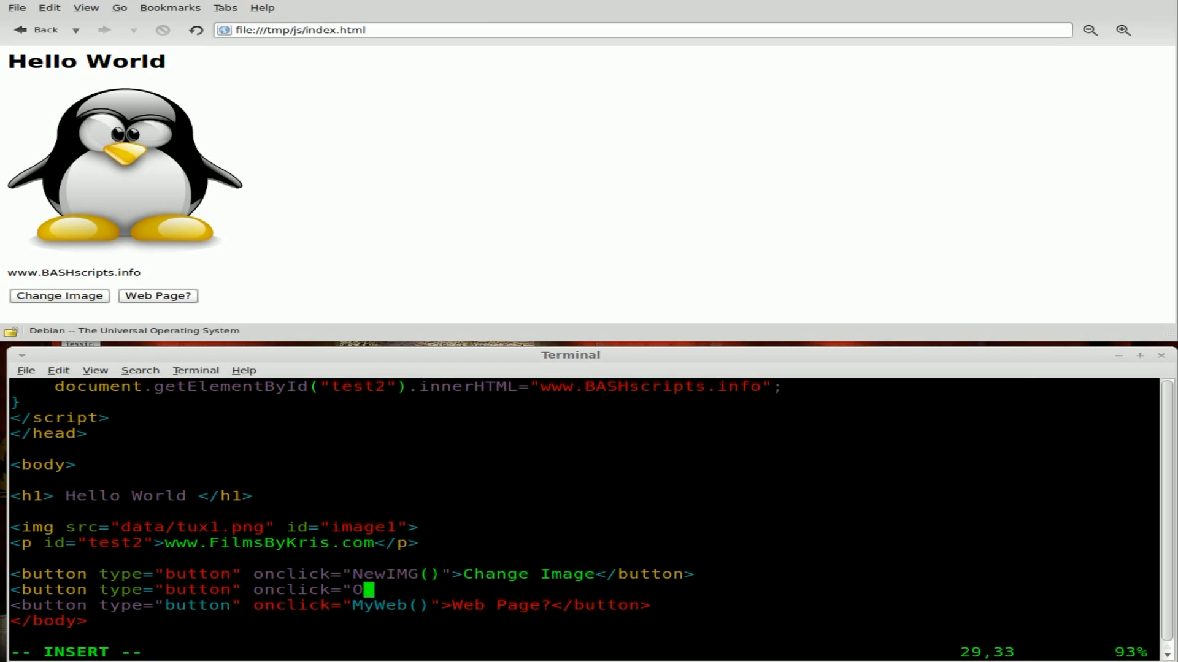
type("ldIMG")
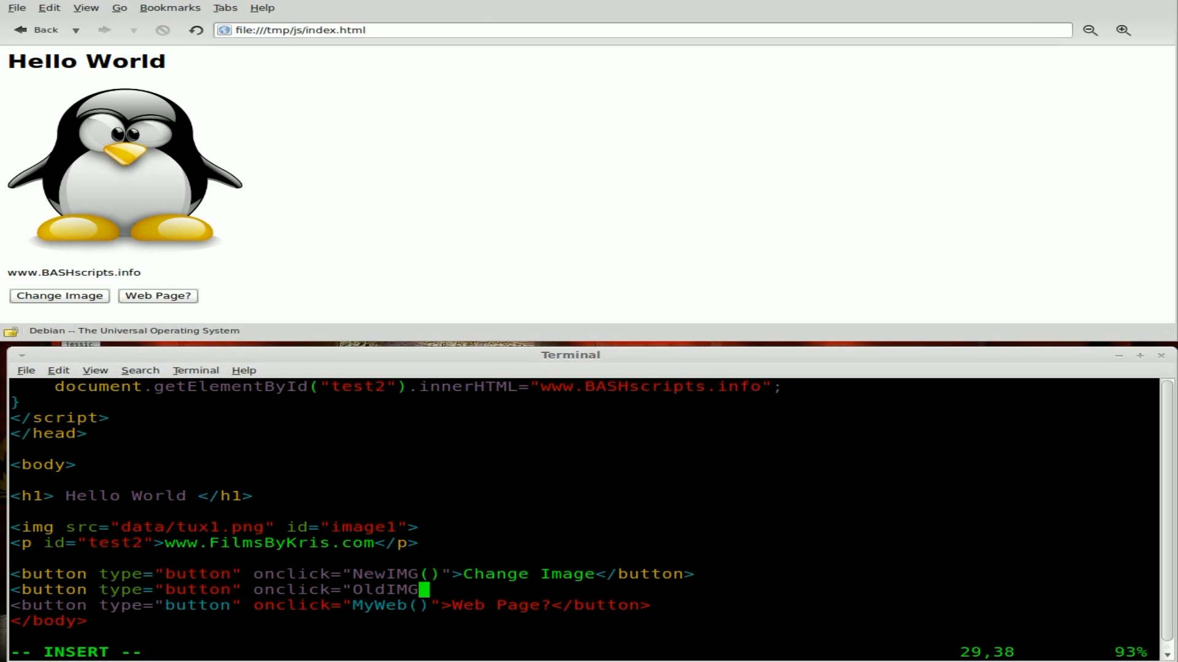
type("()\">")
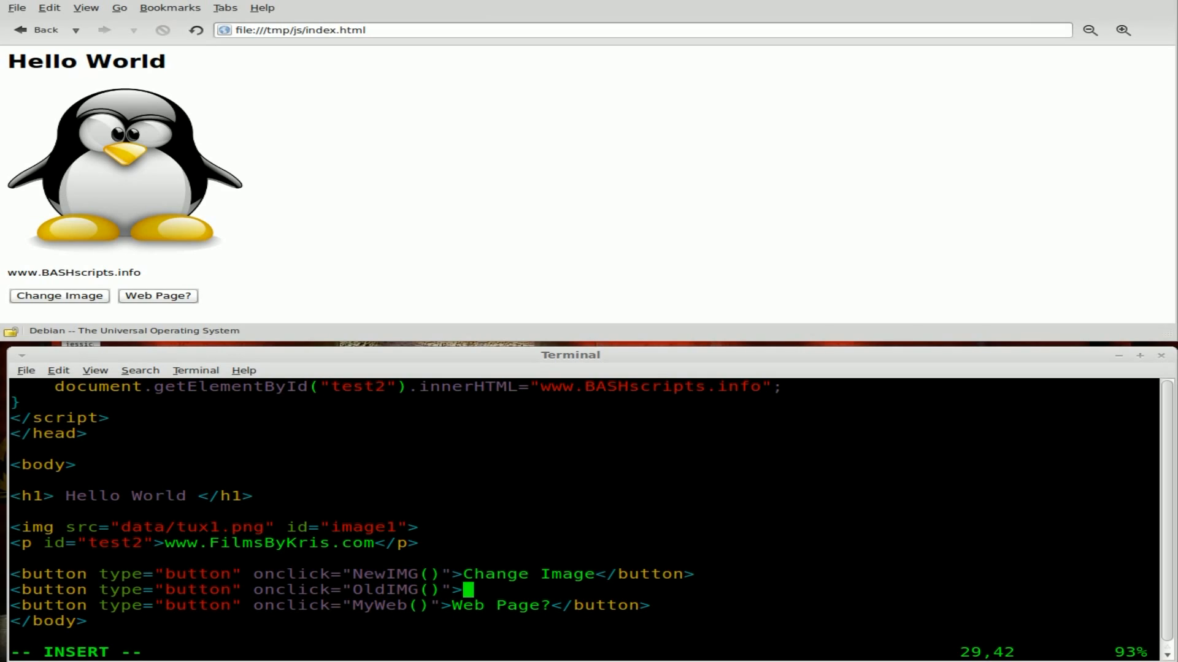
type("Chane")
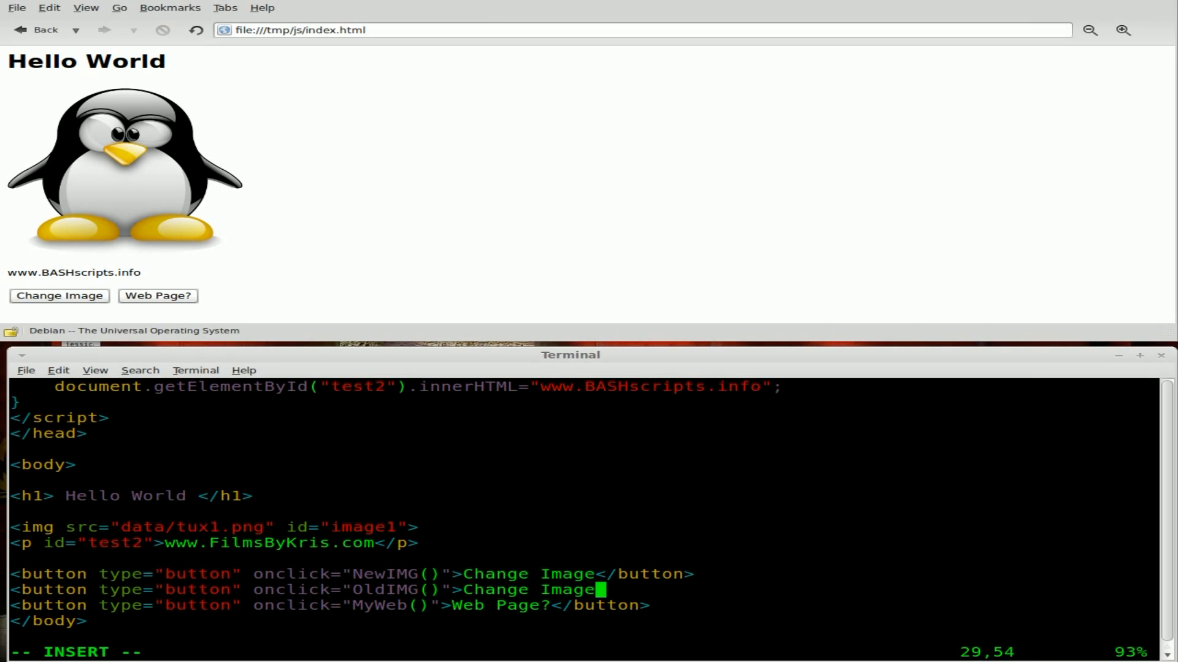
type("Back</button>")
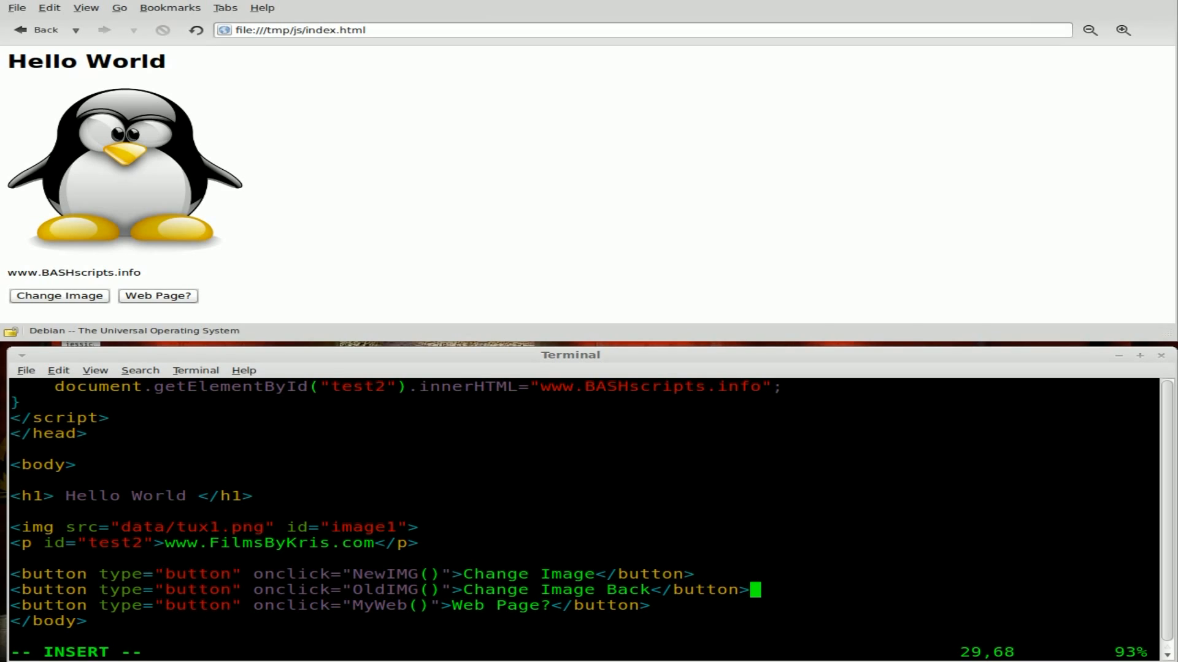
key("Escape")
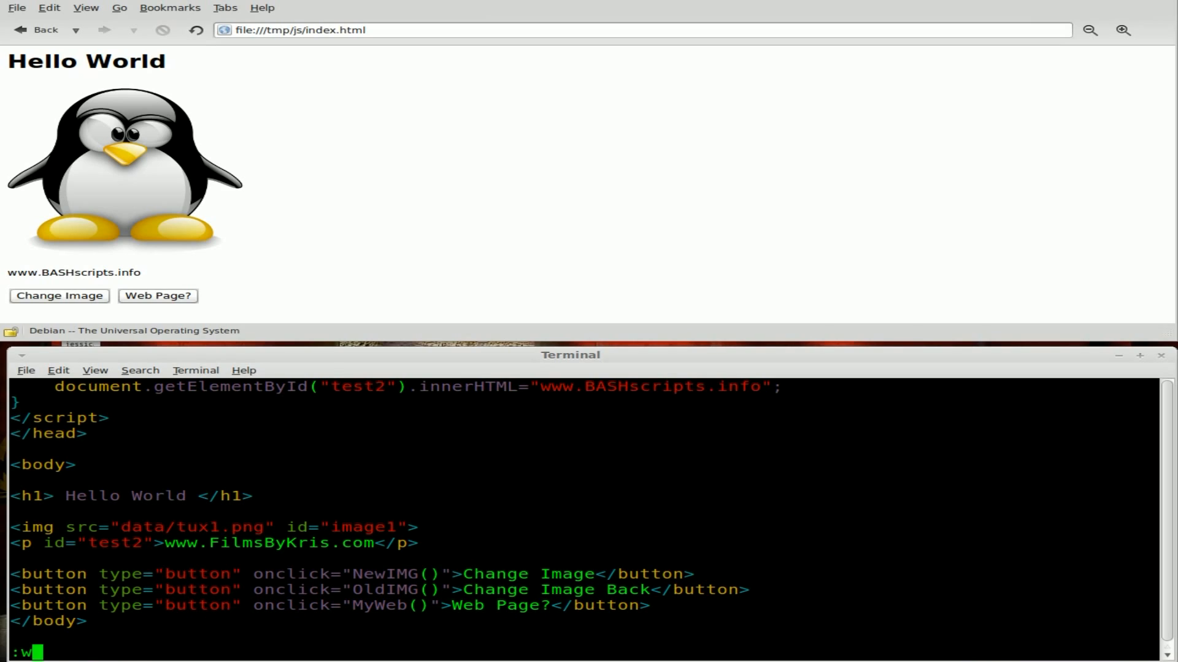
Save index.html and verify Change Image Back and Change Image swap the two Tux pictures.
key("Return")
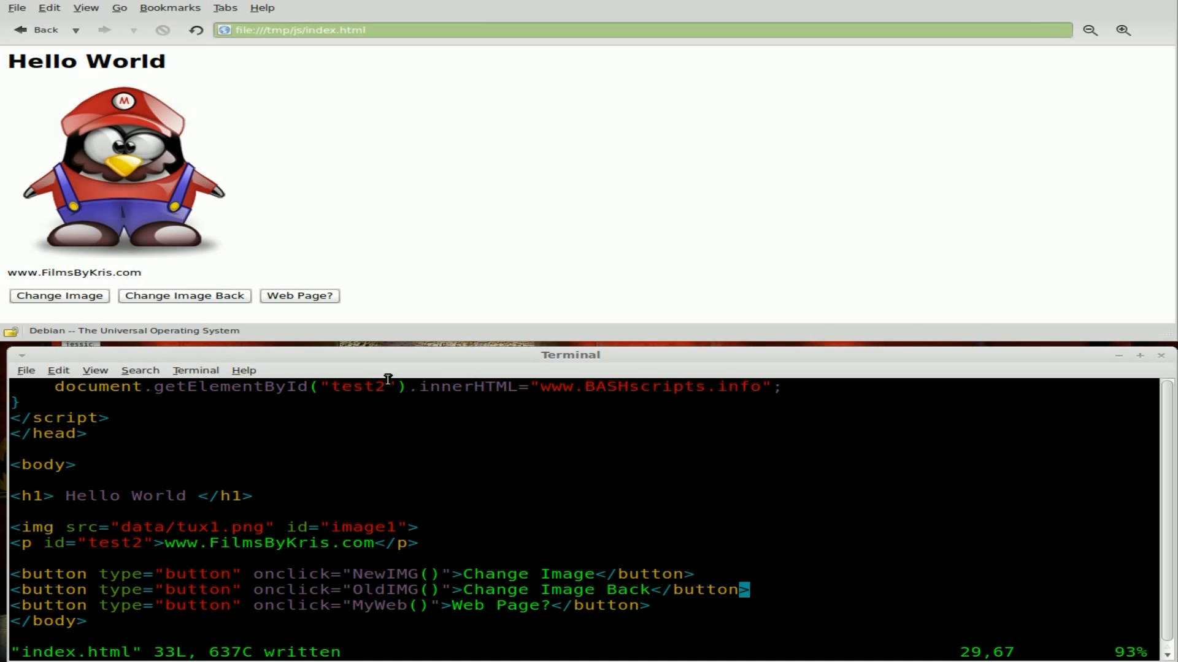
mouse_move(184, 295)
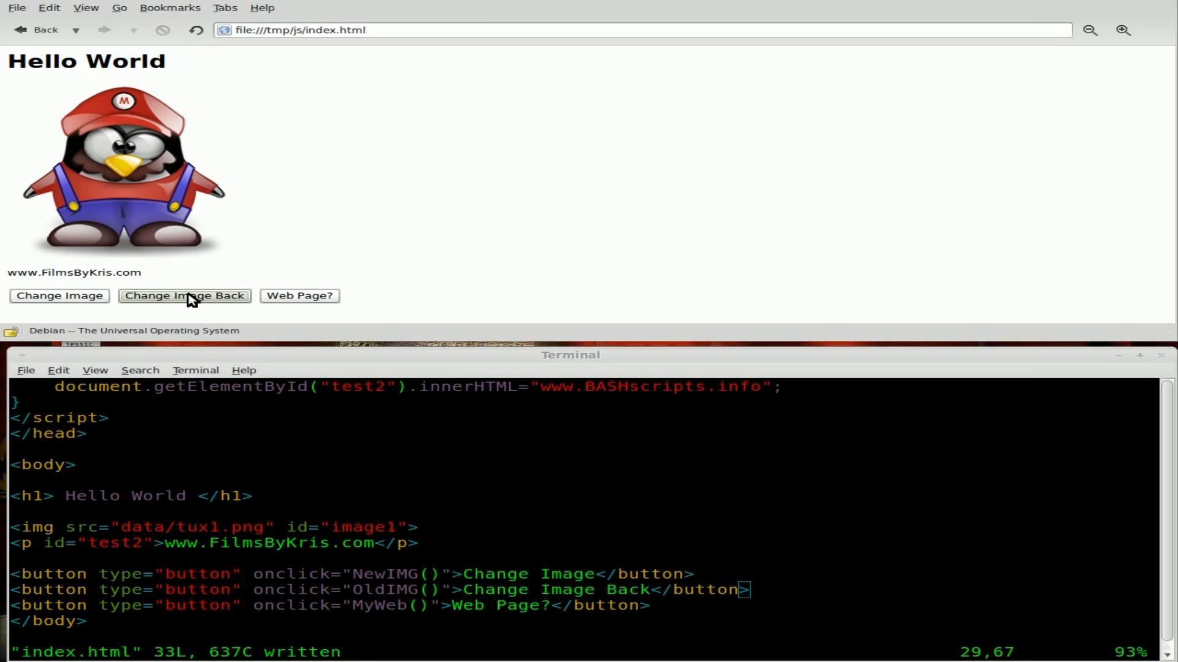
mouse_move(394, 175)
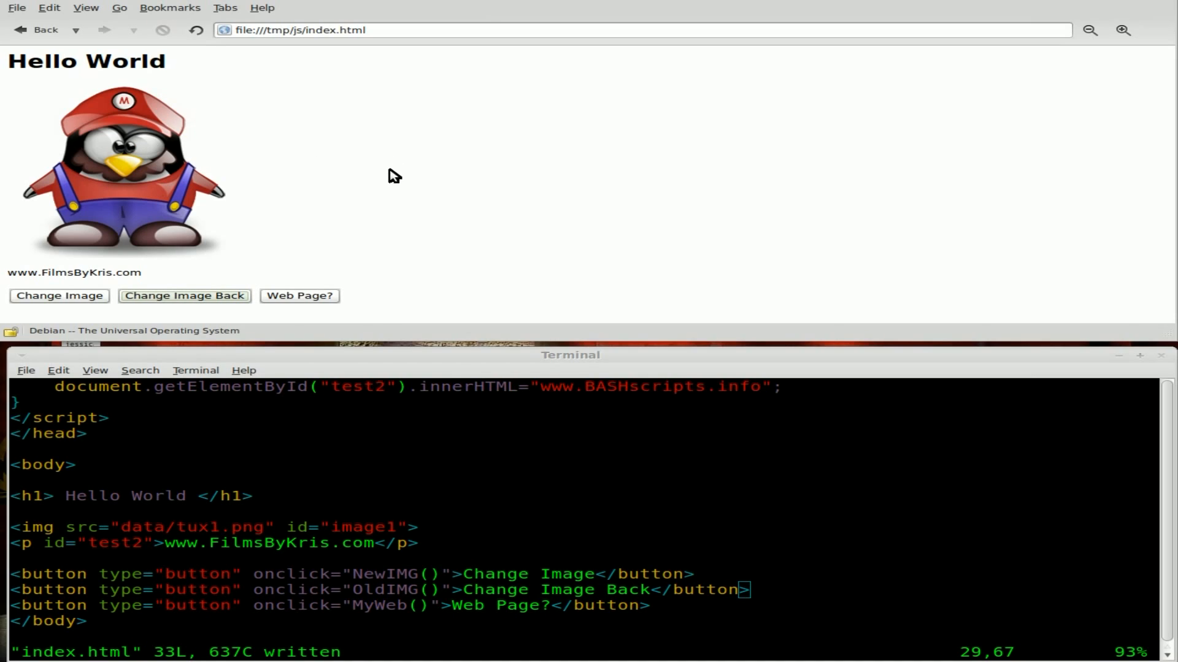
mouse_move(59, 308)
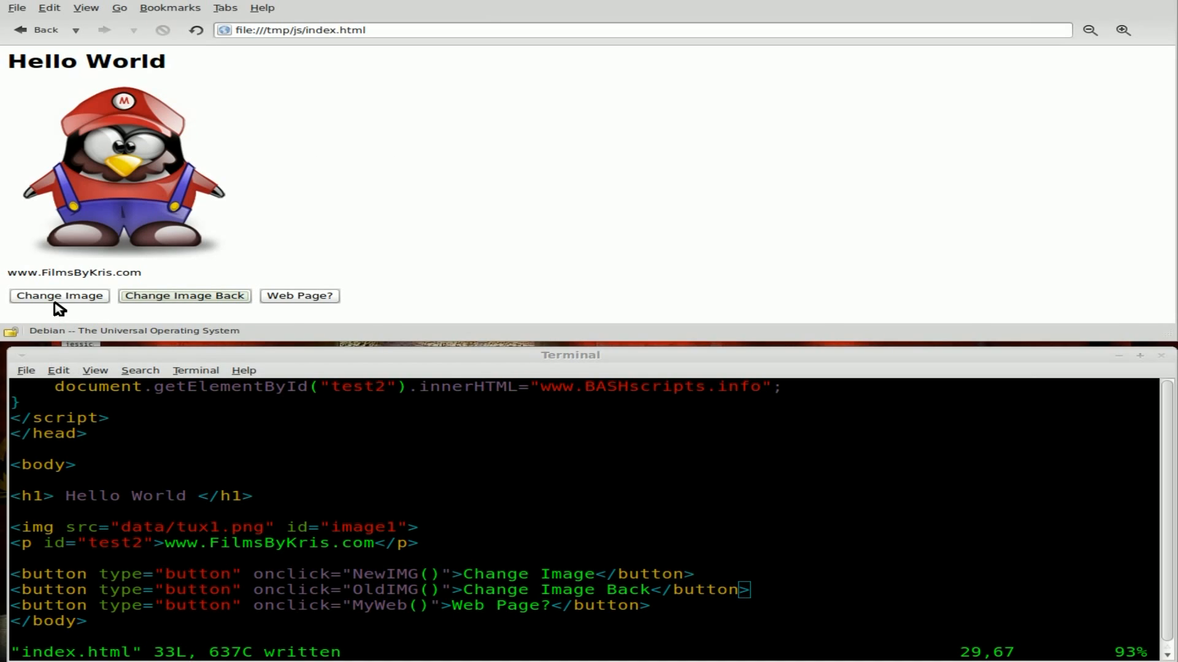
left_click(184, 296)
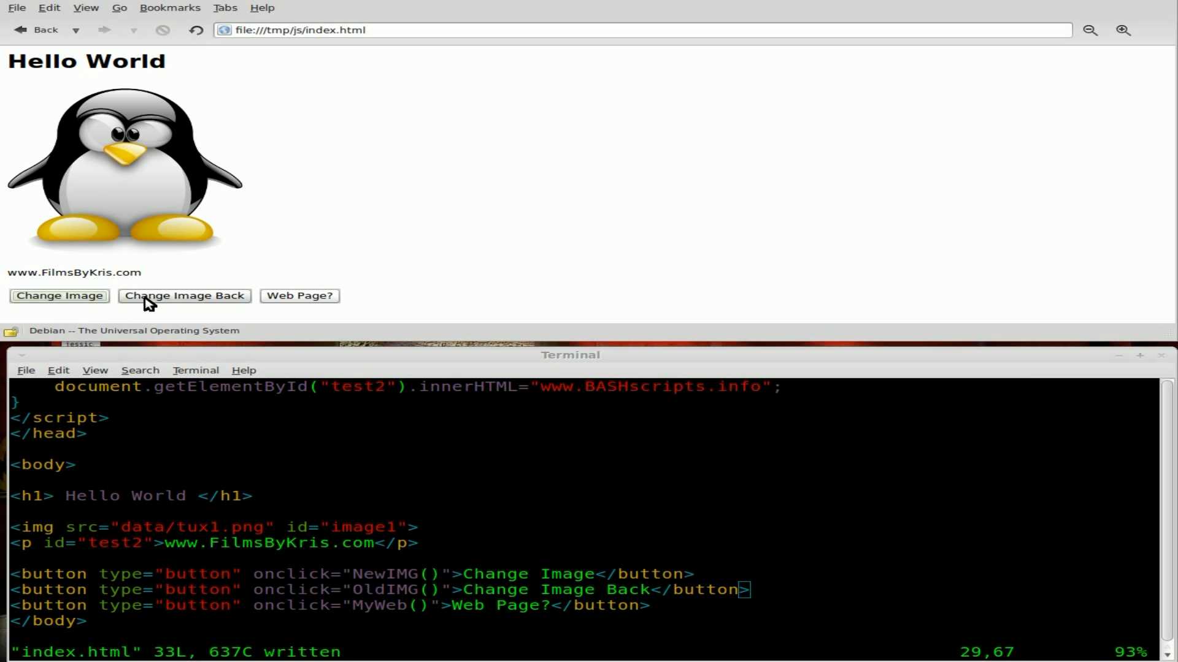
left_click(59, 296)
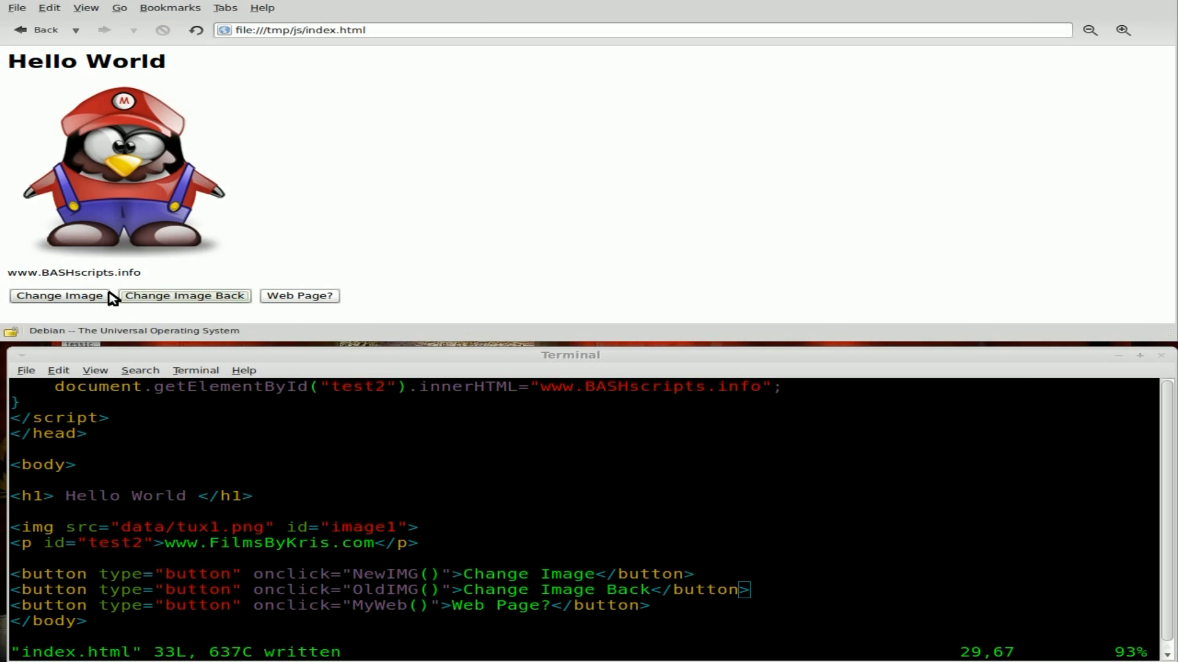
mouse_move(35, 302)
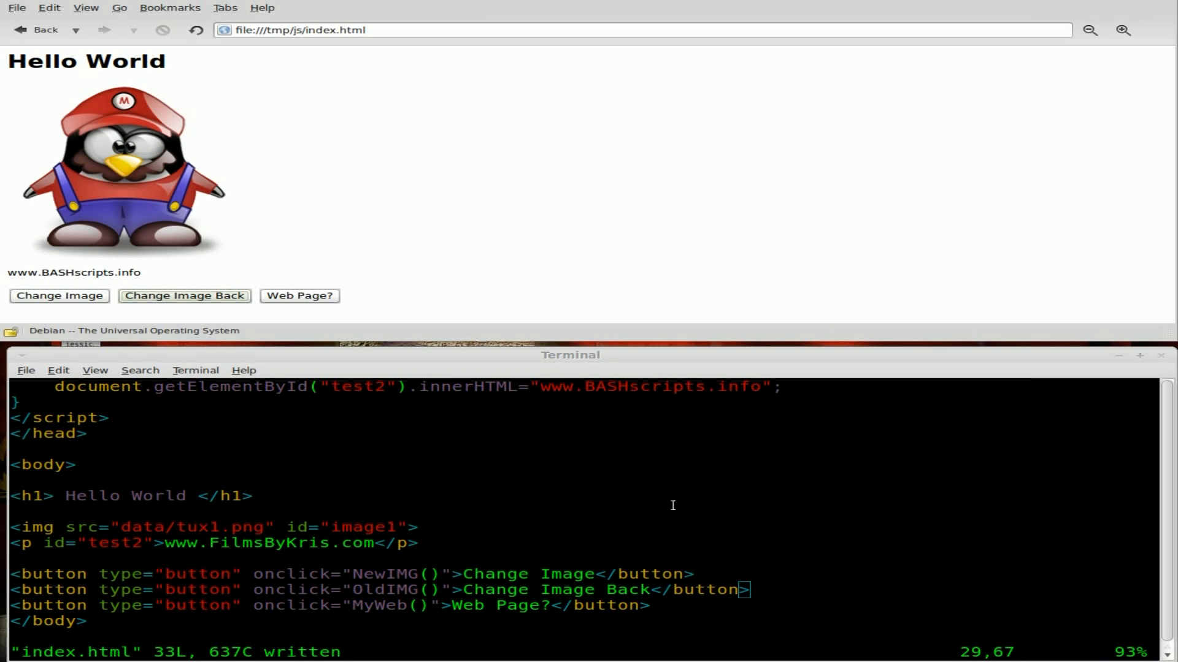
mouse_move(368, 453)
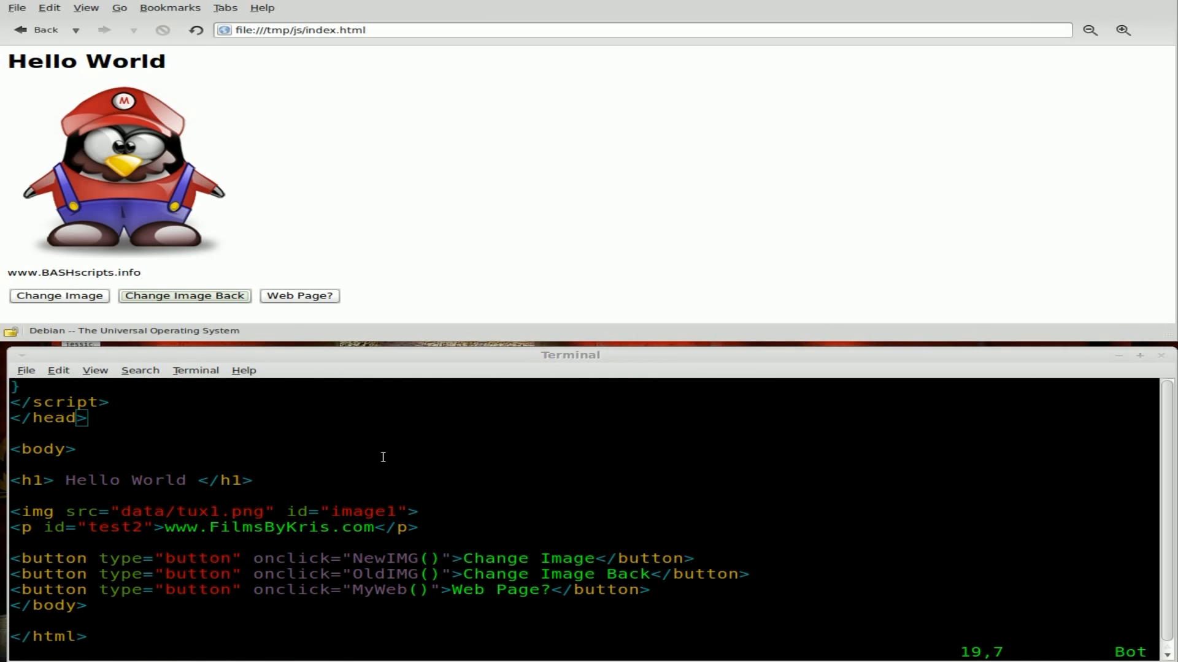
scroll("up", 3)
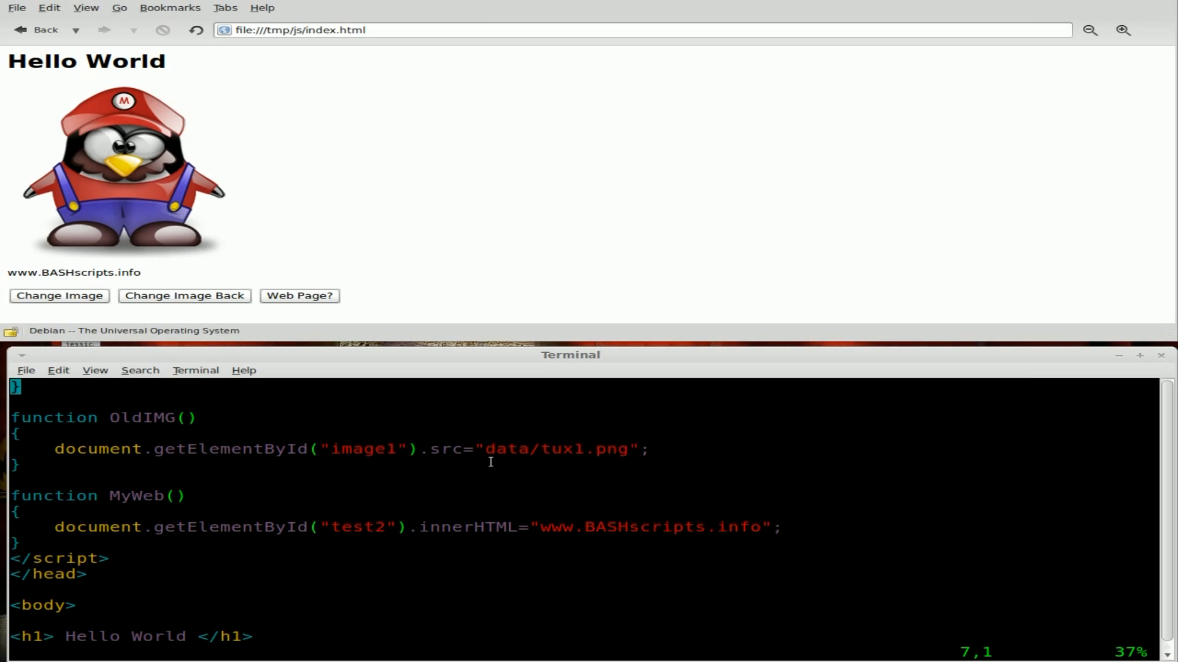
mouse_move(580, 516)
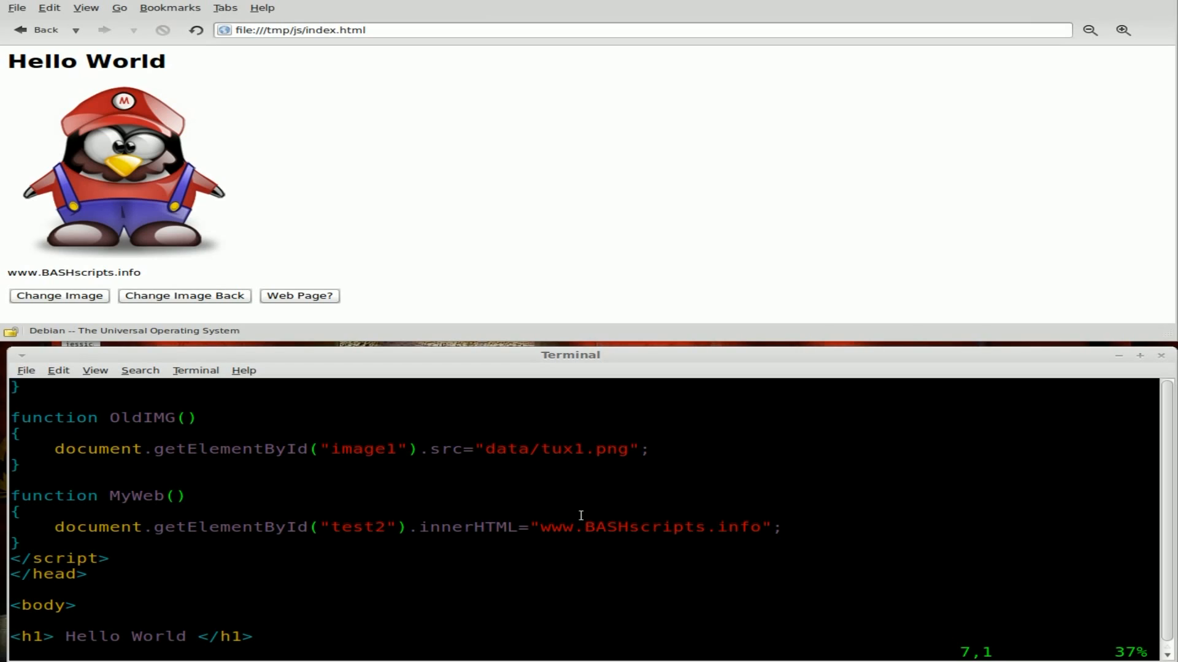